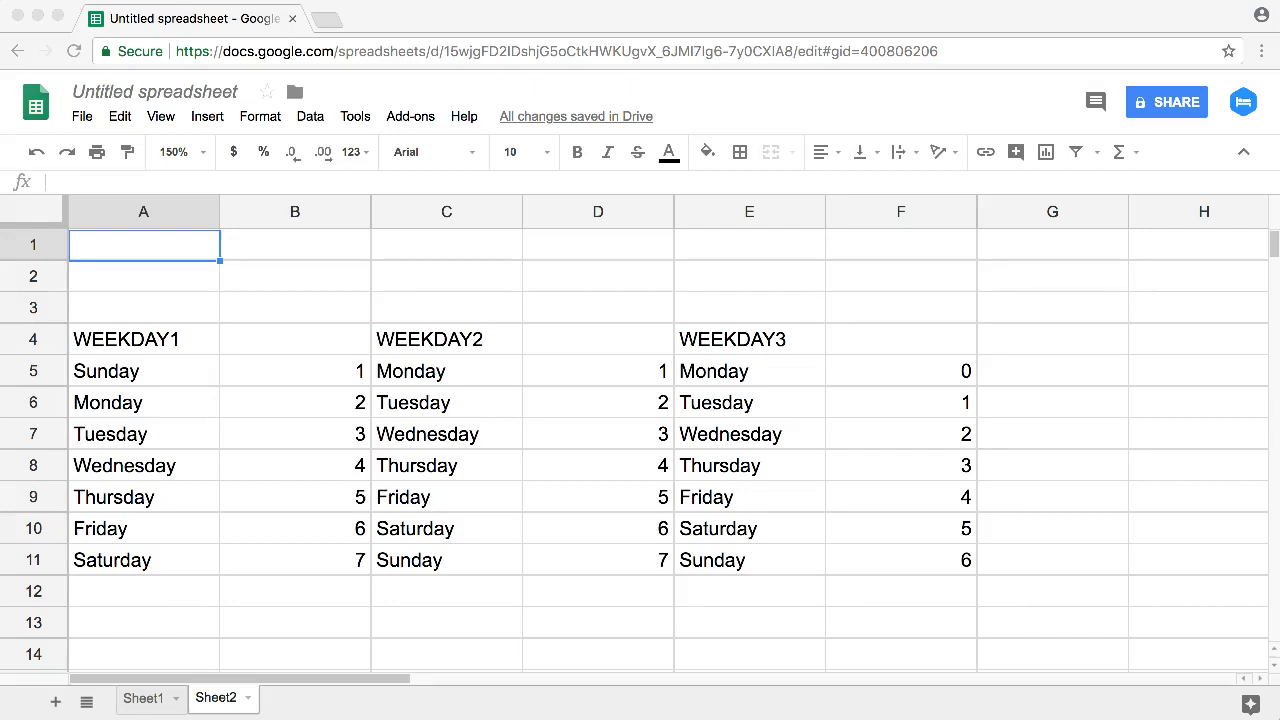
Enter the =TODAY() formula in C1 so it shows 8/11/2018.
{"action": "left_click", "coordinate": [143, 339]}
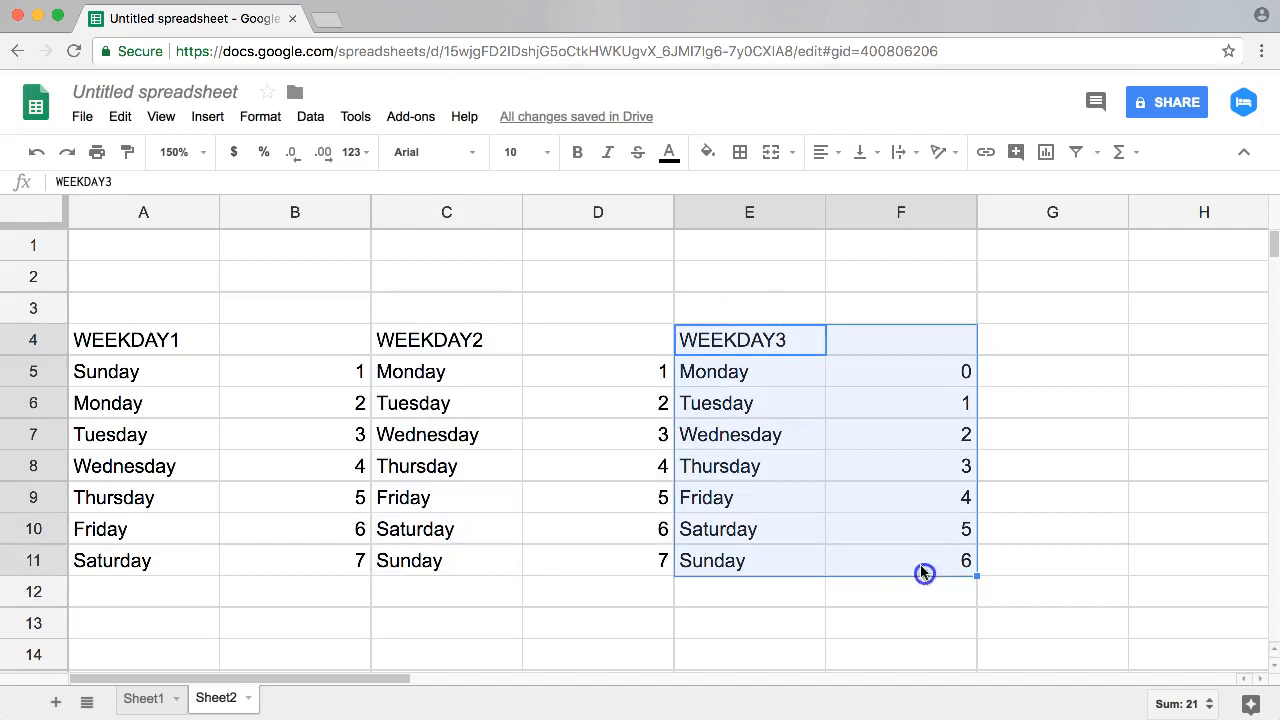
{"action": "left_click", "coordinate": [447, 245]}
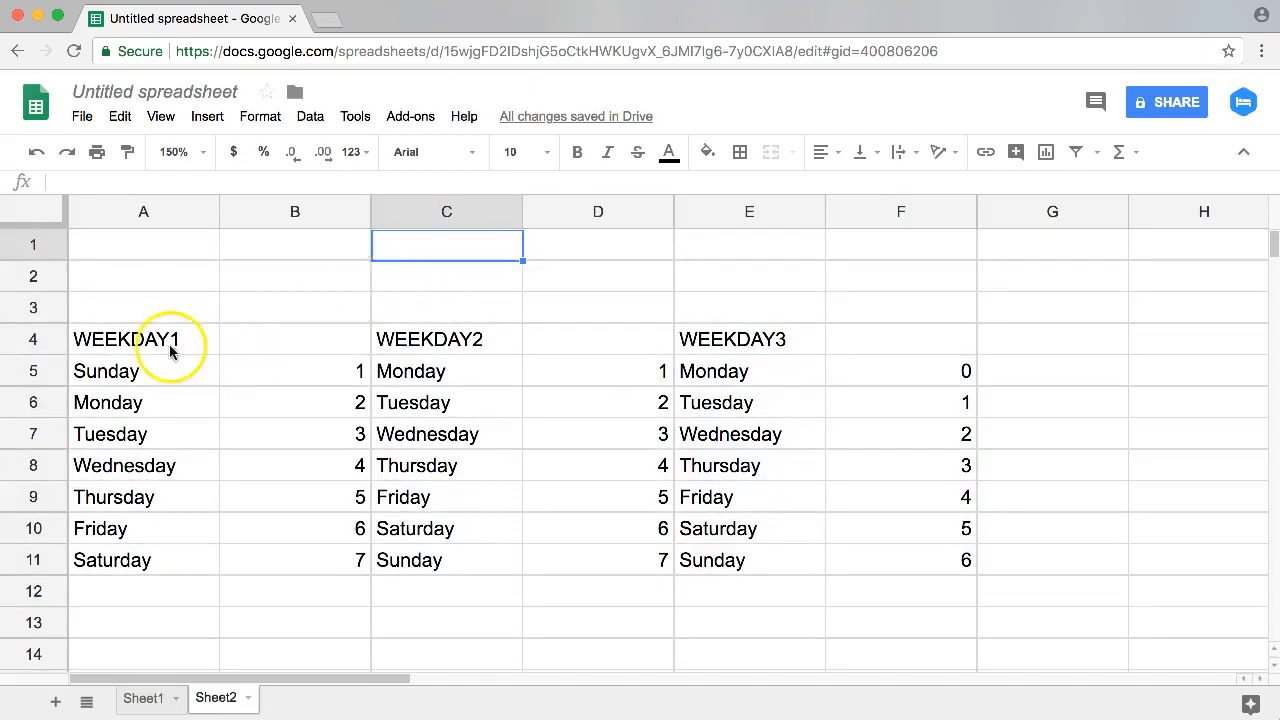
{"action": "left_click", "coordinate": [143, 244]}
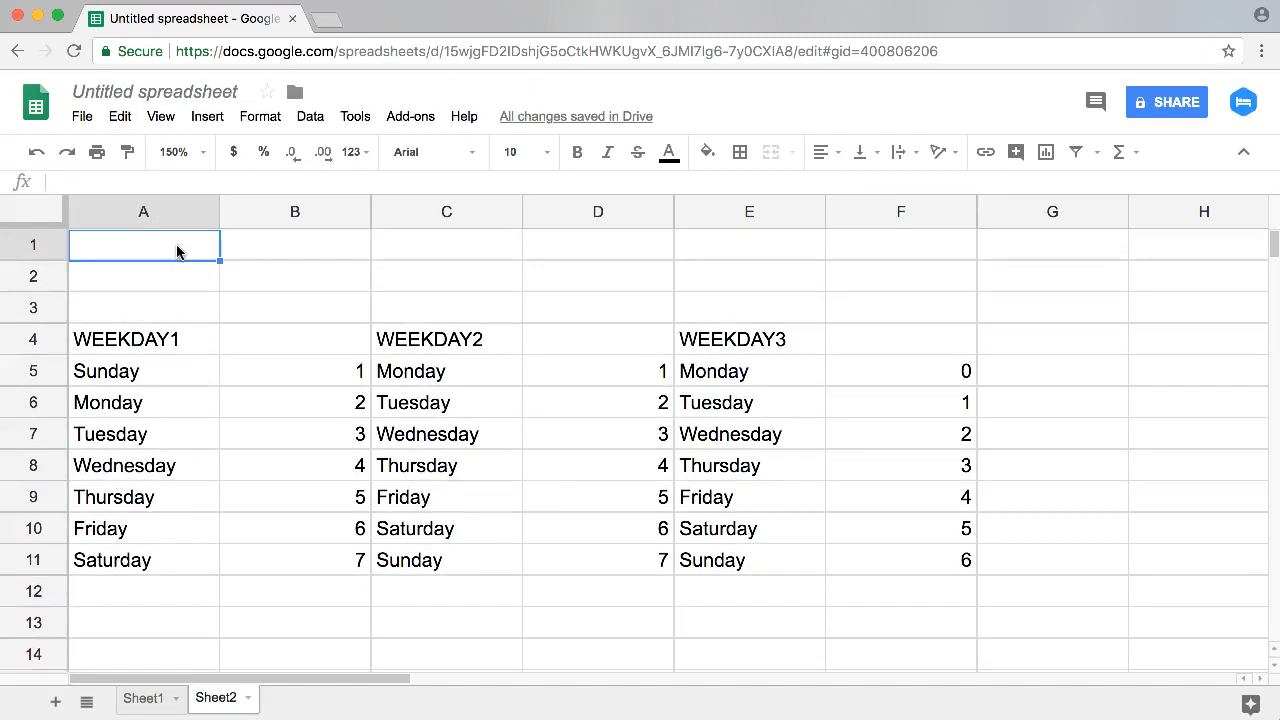
{"action": "type", "text": "=today"}
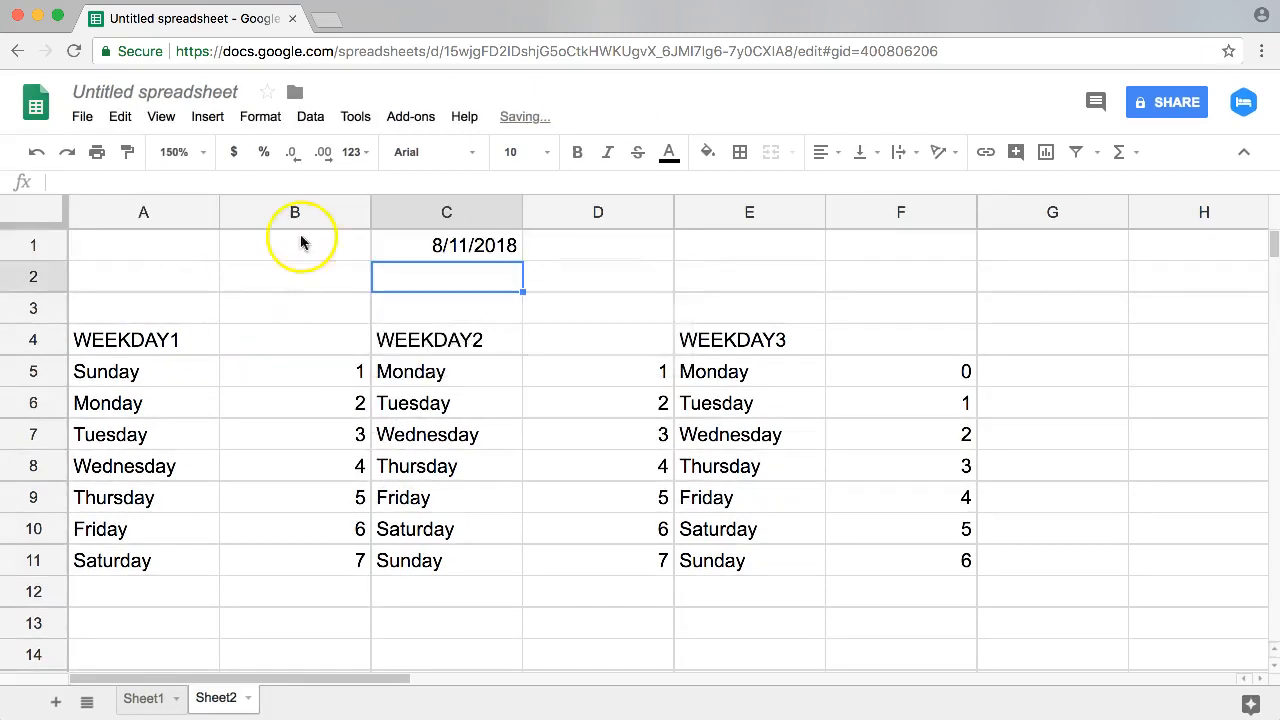
Add the note 'August 11, saturday' in C2 and reselect the date in C1.
{"action": "type", "text": "August 11"}
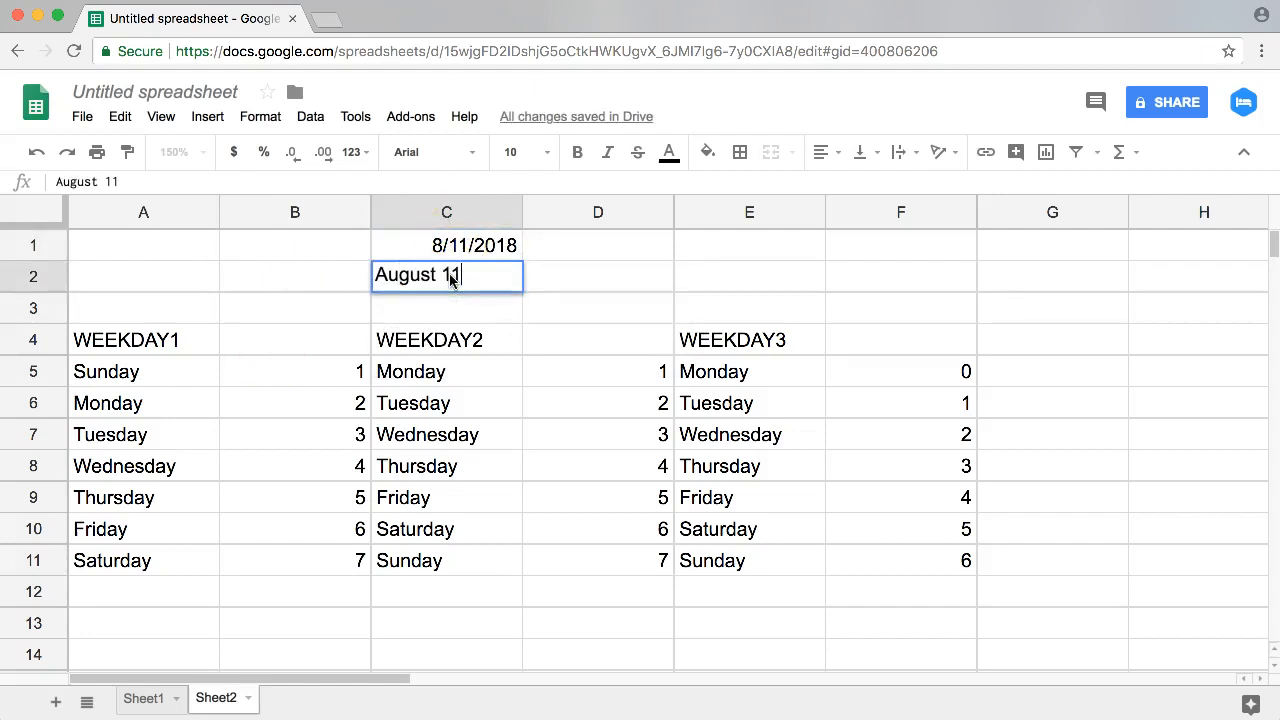
{"action": "type", "text": ", saturday"}
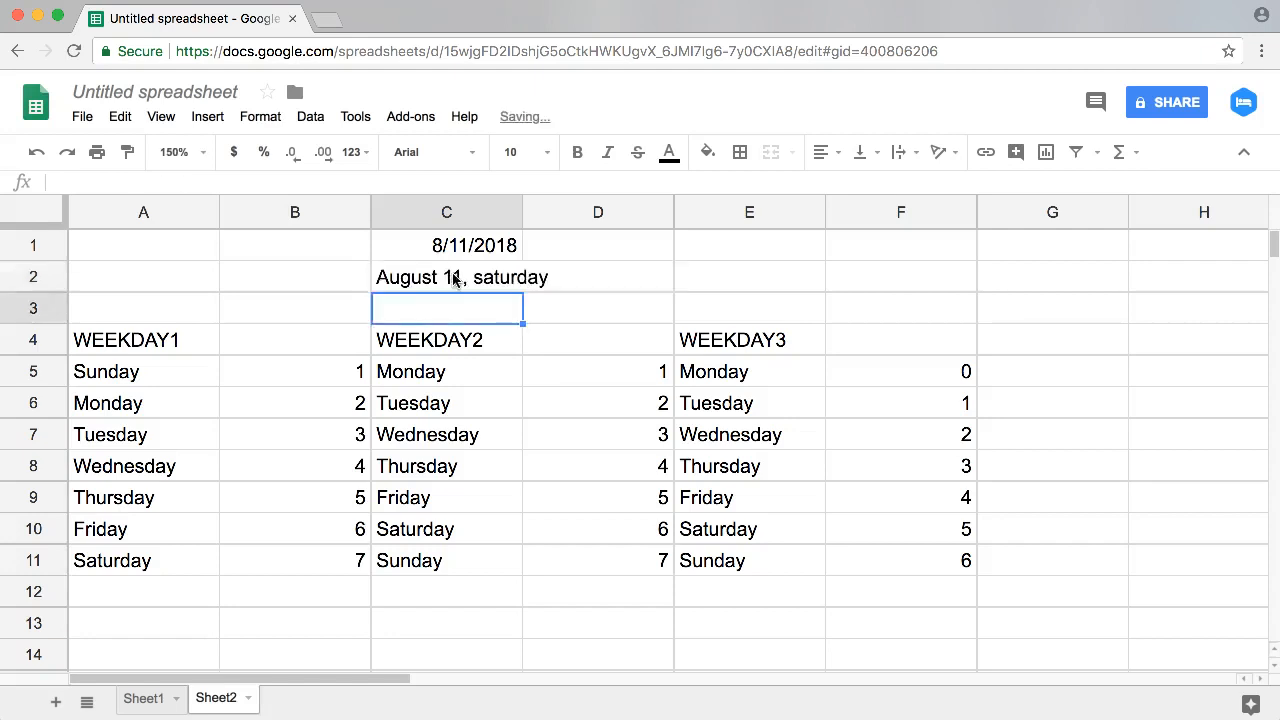
{"action": "left_click", "coordinate": [446, 245]}
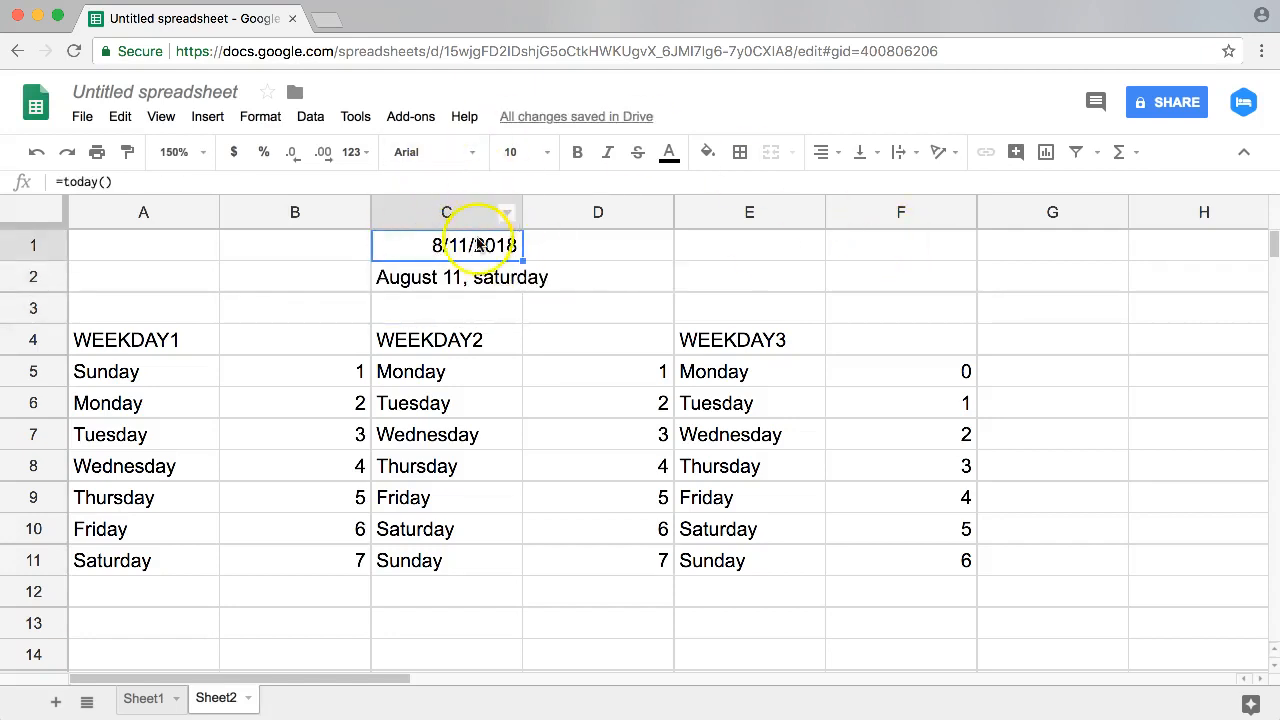
{"action": "right_click", "coordinate": [470, 245]}
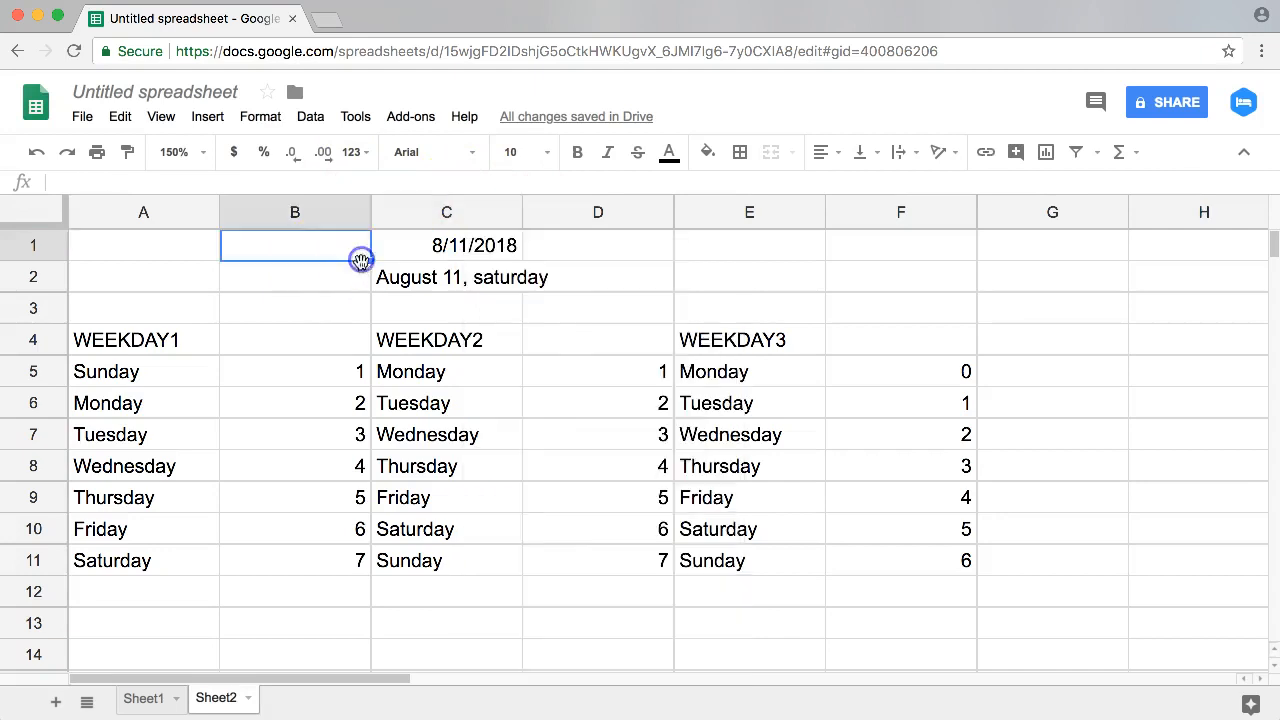
Apply the 'Tuesday, August 5, 1930' date format to the C1 date.
{"action": "left_click", "coordinate": [259, 116]}
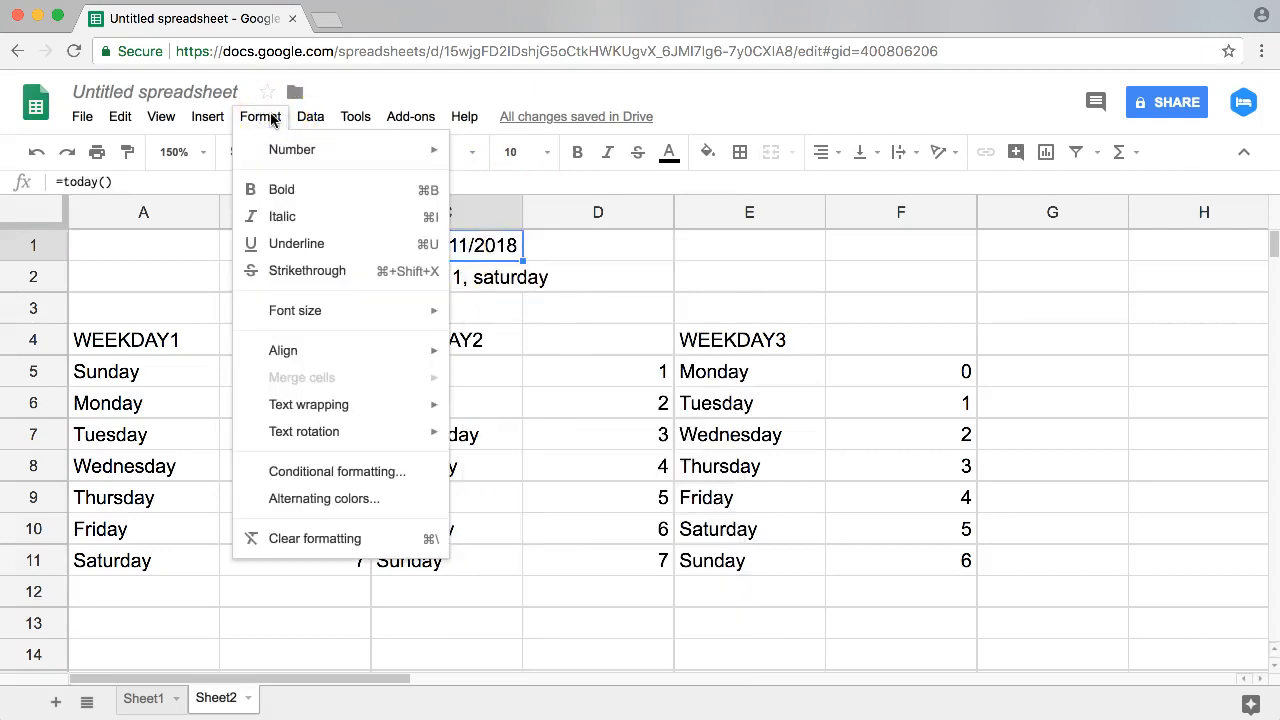
{"action": "mouse_move", "coordinate": [291, 150]}
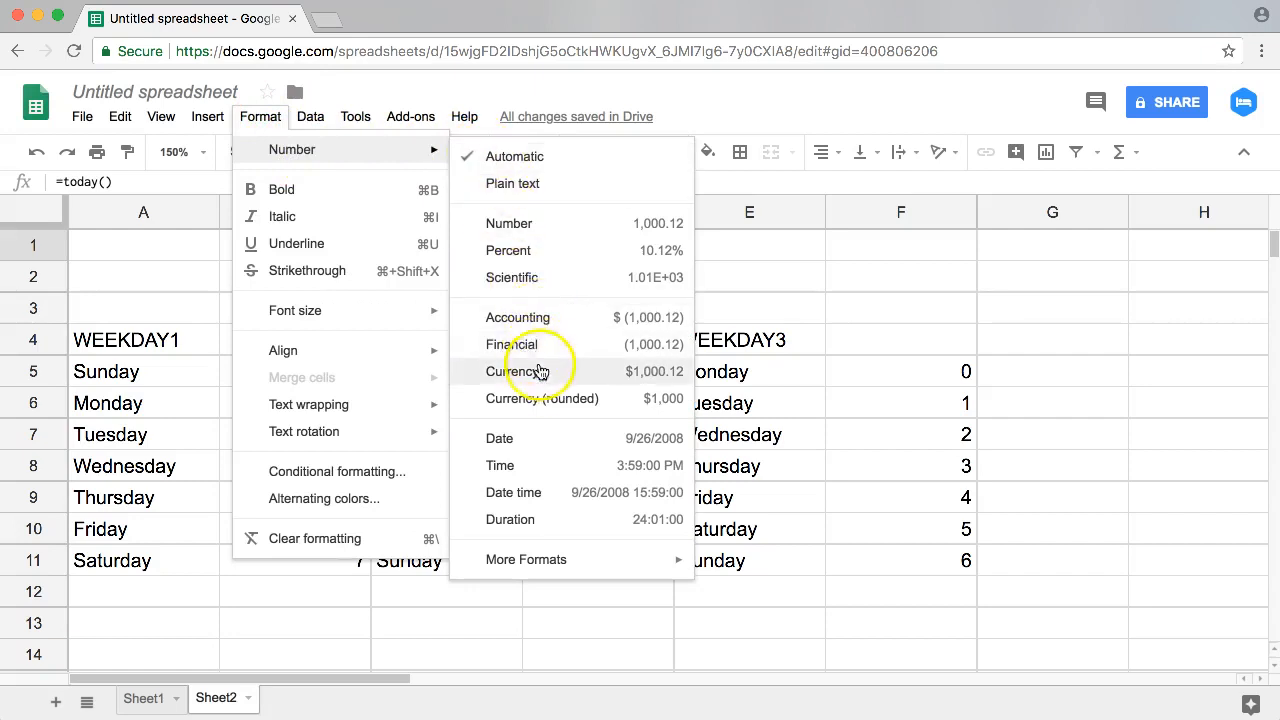
{"action": "mouse_move", "coordinate": [548, 443]}
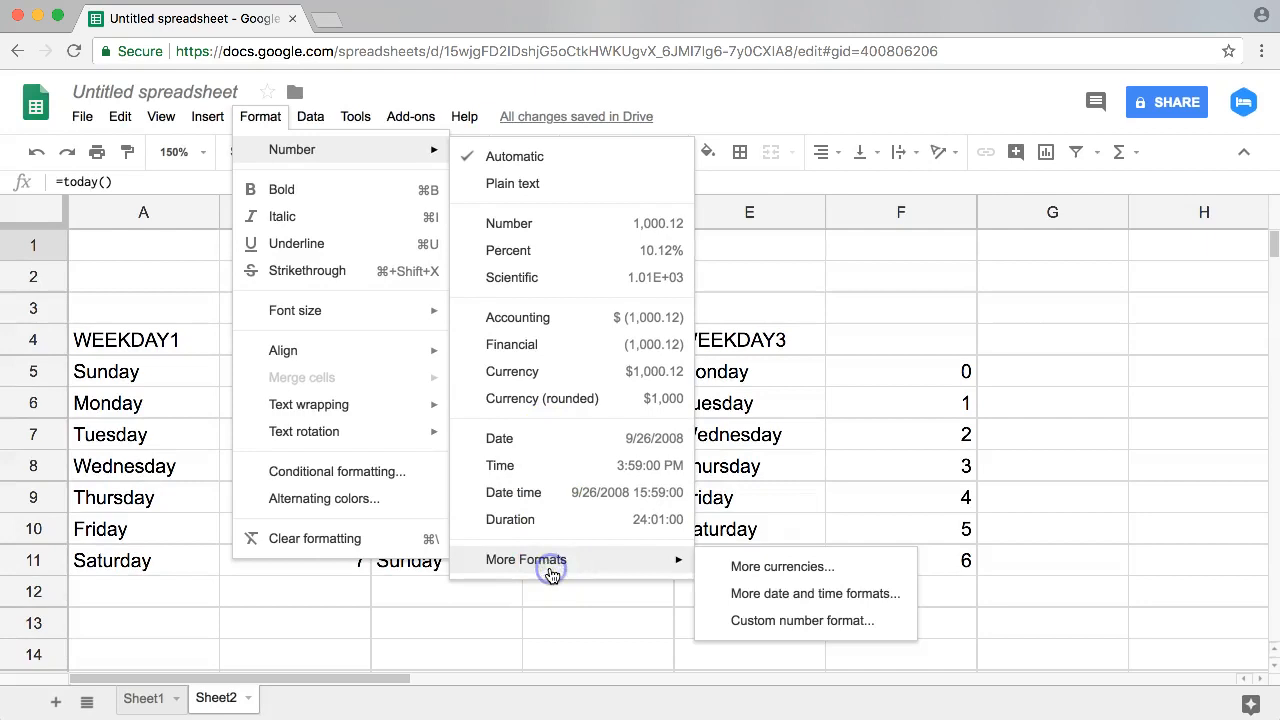
{"action": "left_click", "coordinate": [814, 593]}
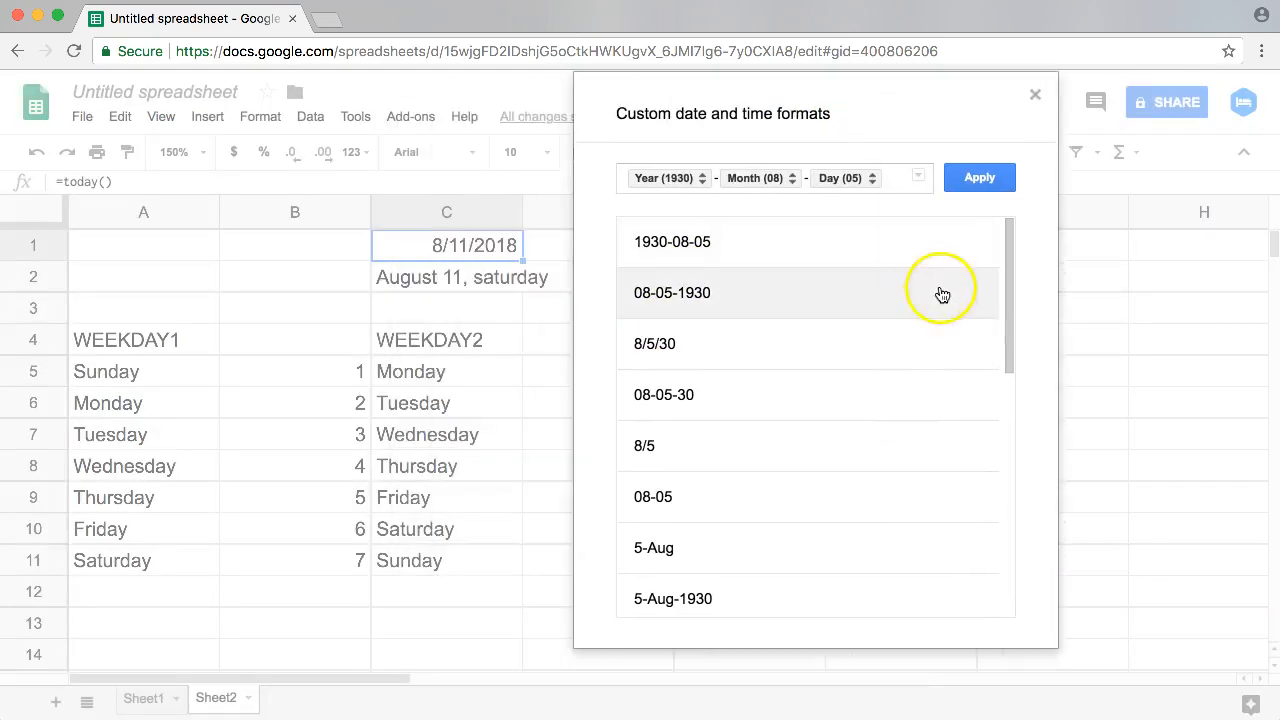
{"action": "scroll", "scroll_direction": "down", "scroll_amount": 3}
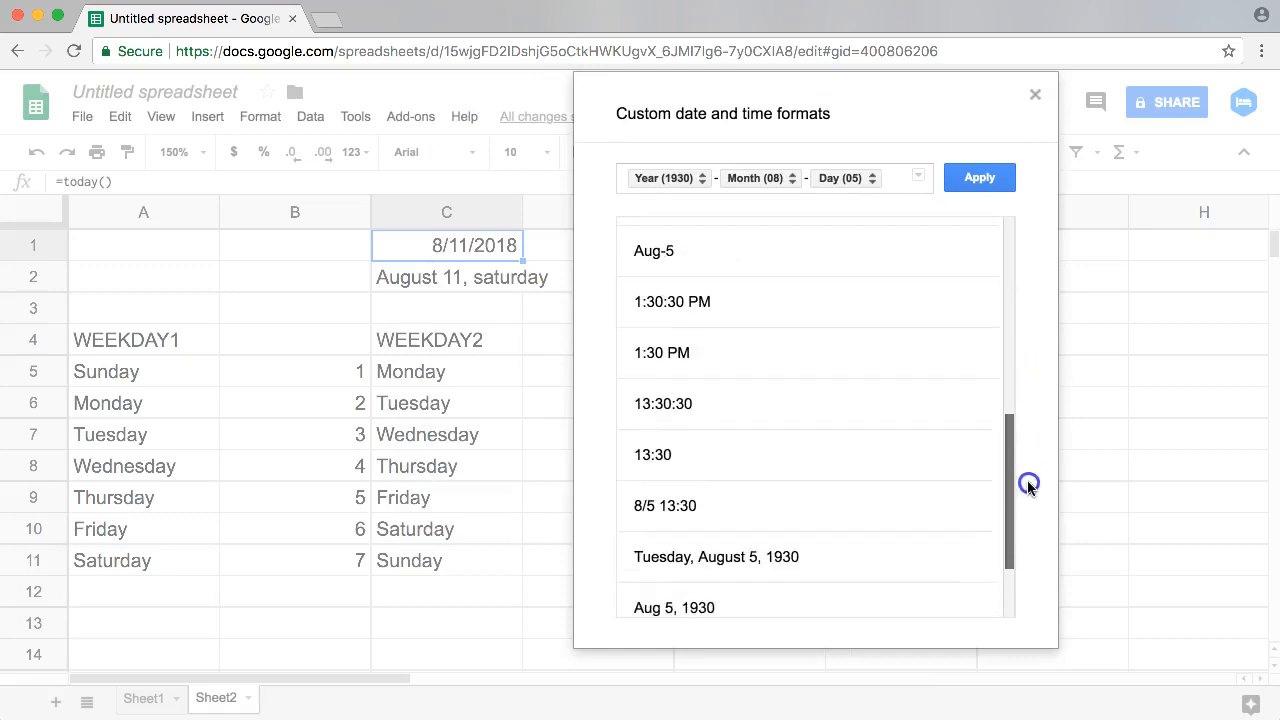
{"action": "scroll", "scroll_direction": "down", "scroll_amount": 3}
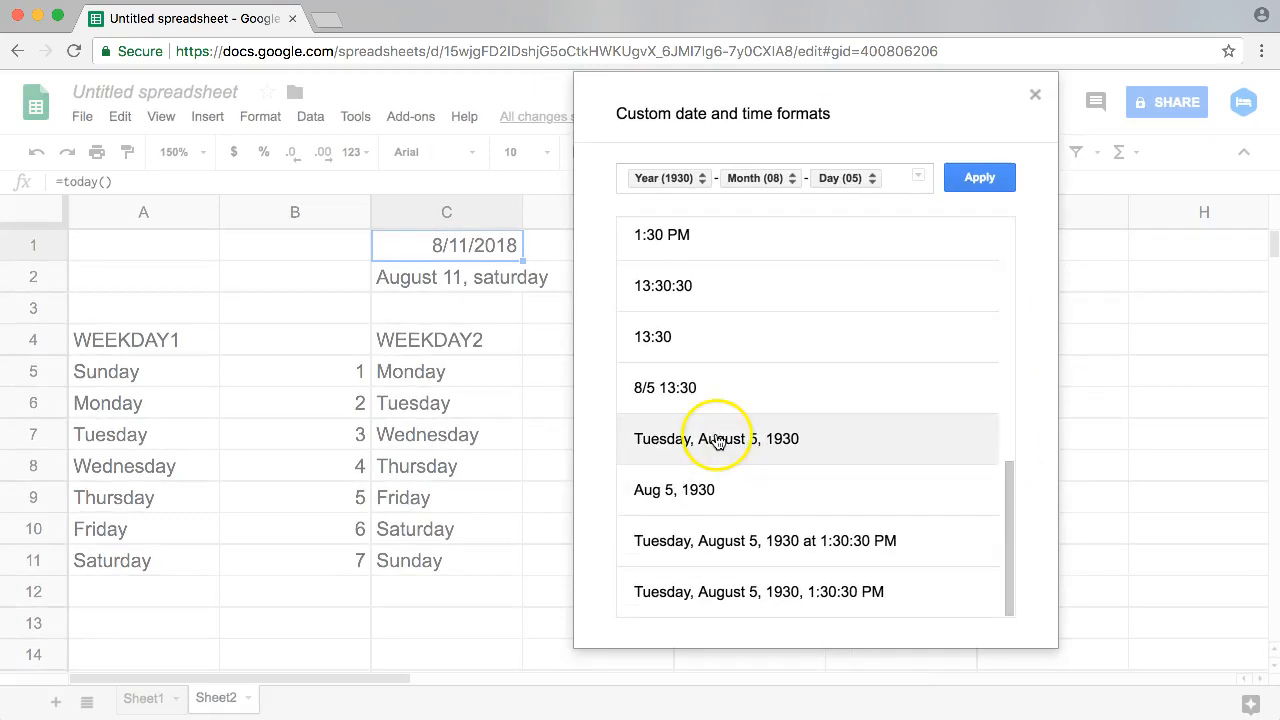
{"action": "left_click", "coordinate": [717, 438]}
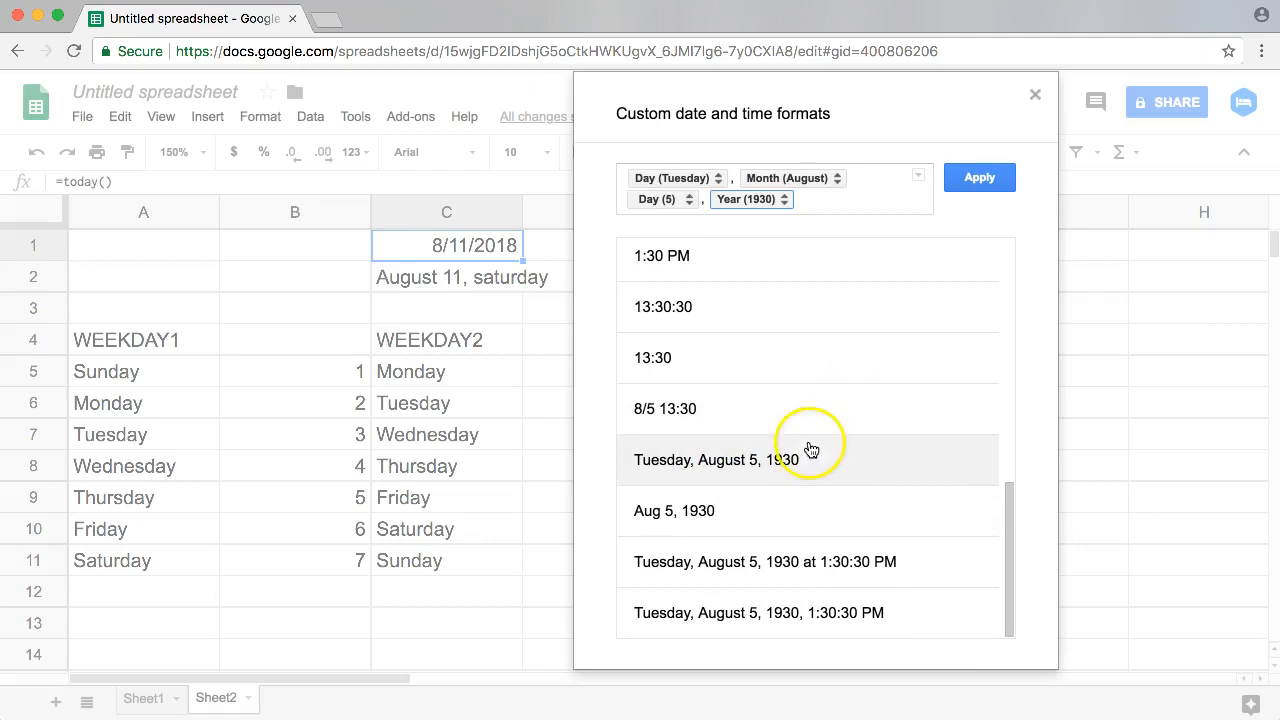
{"action": "left_click", "coordinate": [979, 177]}
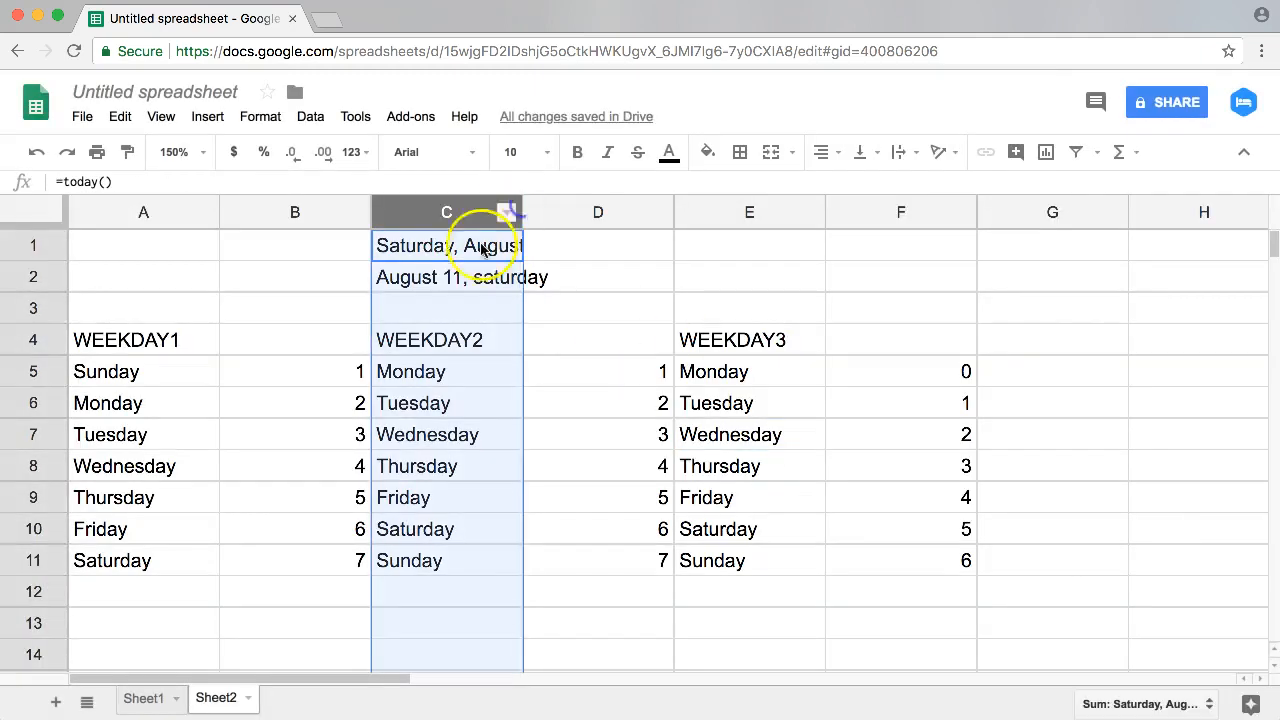
Merge C1:E1 to show 'Saturday, August 11, 2018' and delete the C2 note.
{"action": "right_click", "coordinate": [721, 245]}
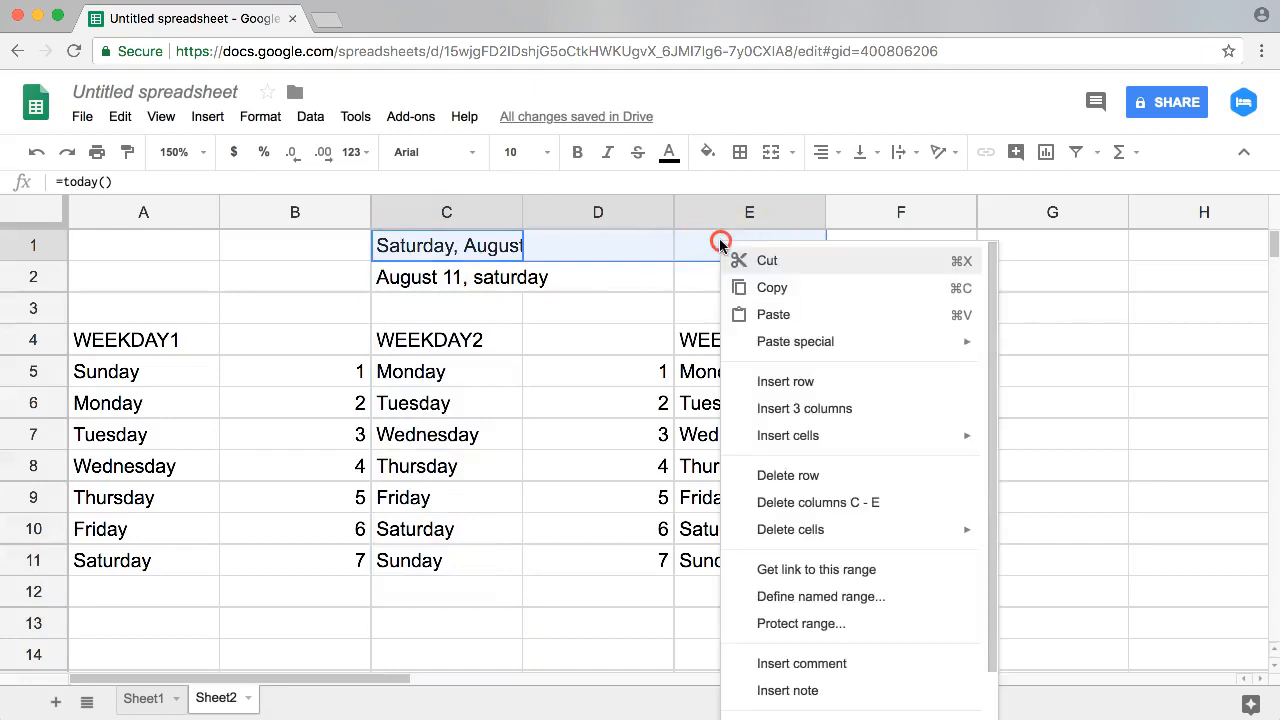
{"action": "mouse_move", "coordinate": [847, 569]}
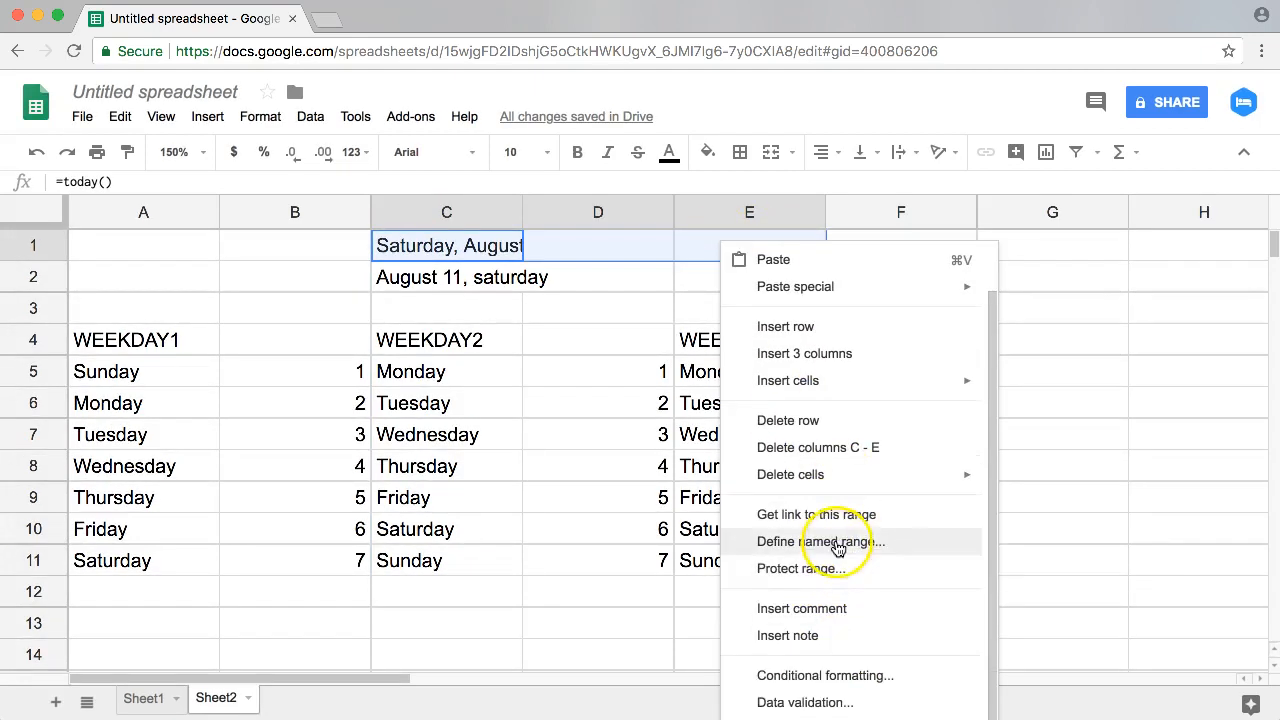
{"action": "left_click", "coordinate": [260, 116]}
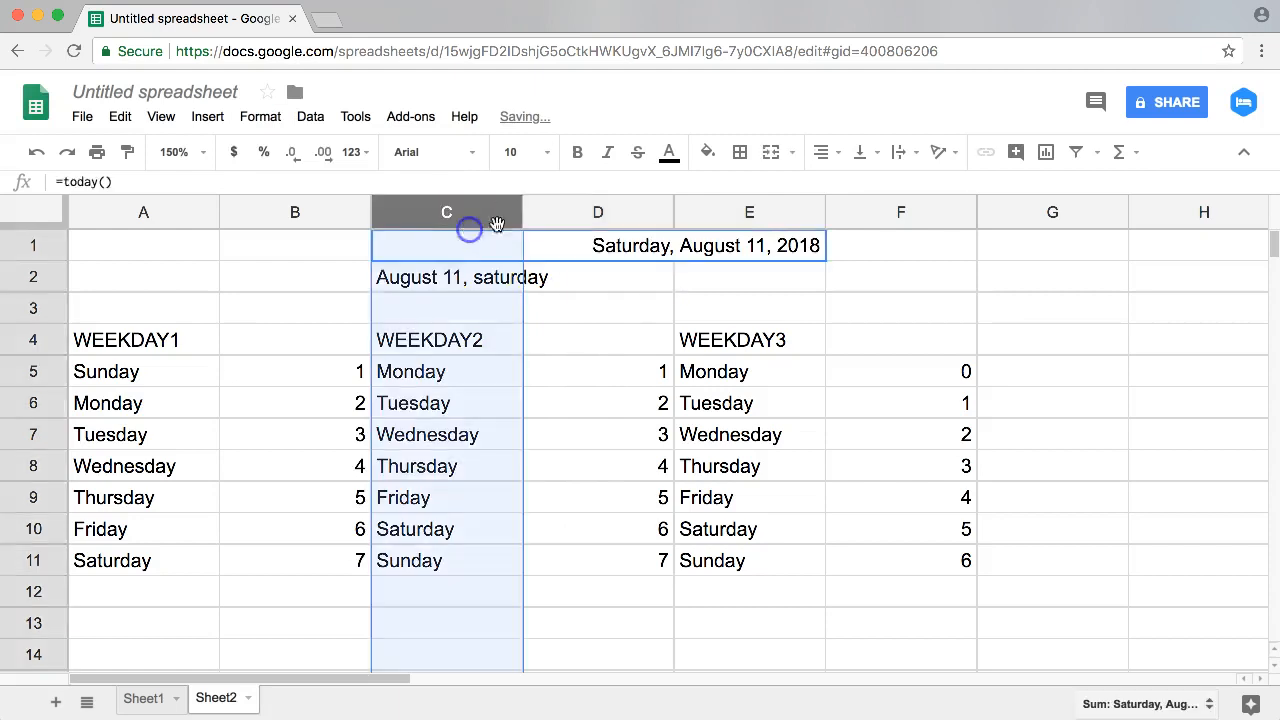
{"action": "left_click", "coordinate": [446, 277]}
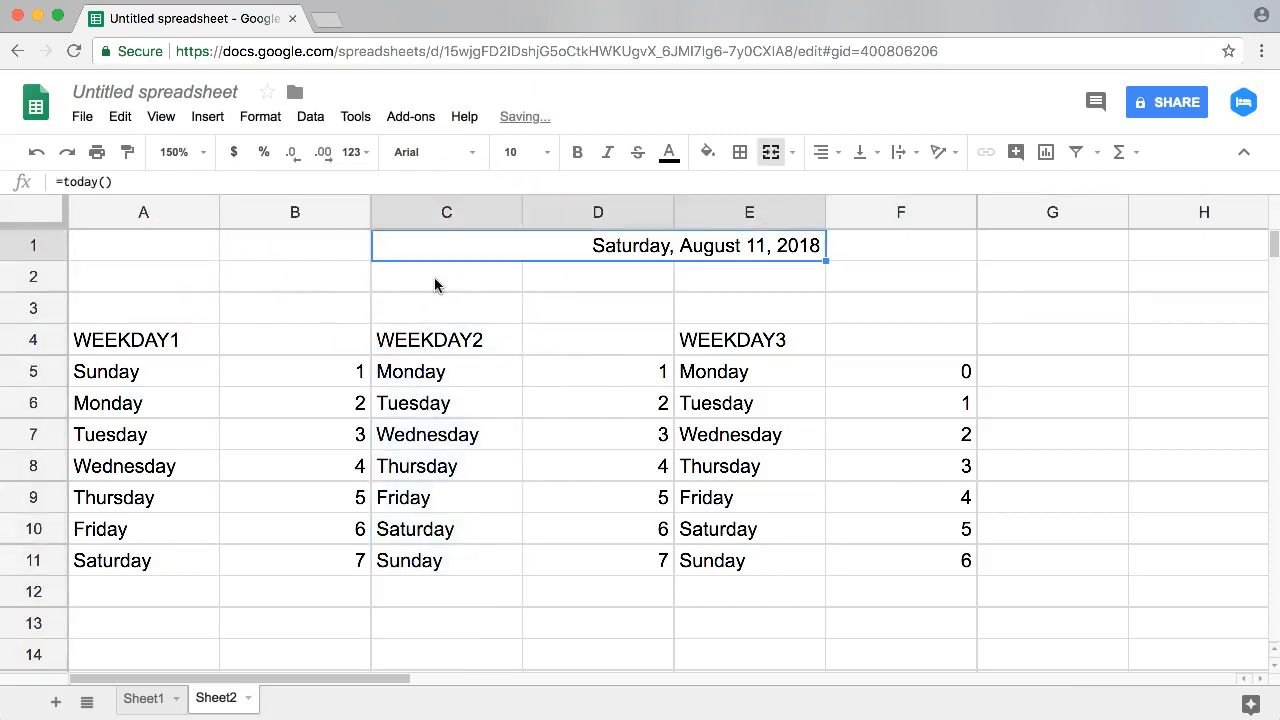
{"action": "left_click", "coordinate": [143, 245]}
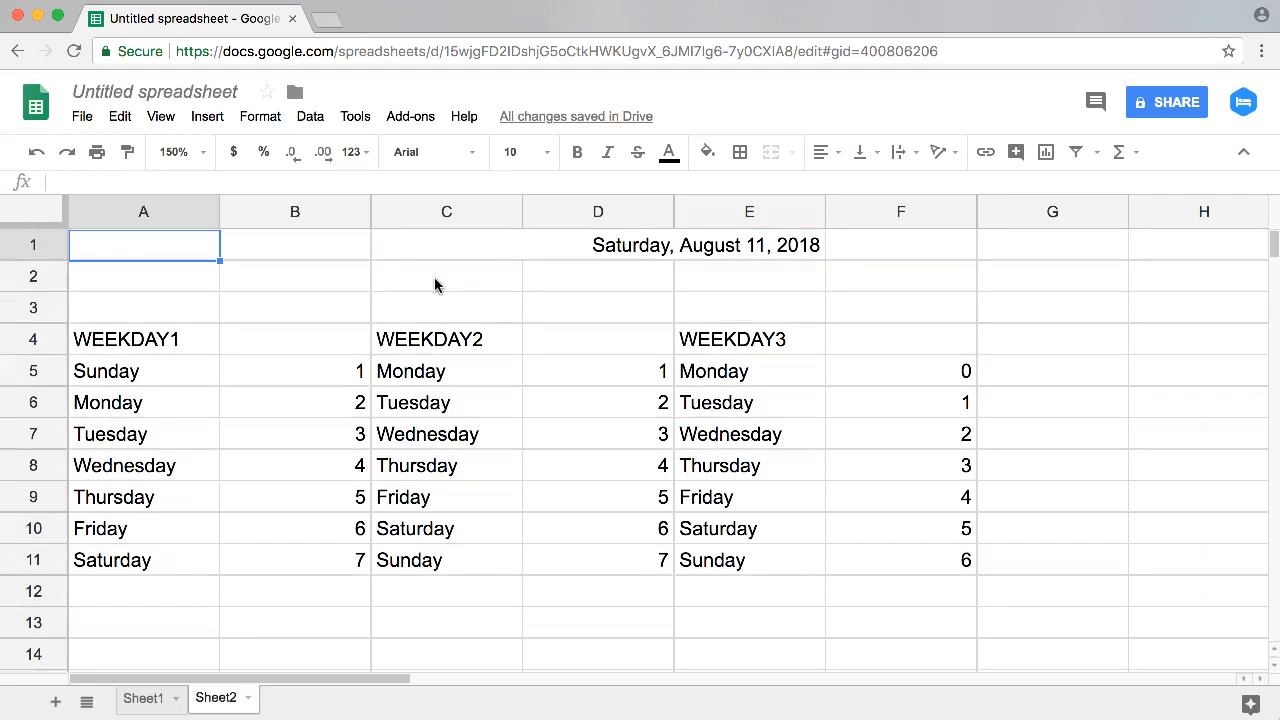
Start a =WEEKDAY(C1 formula referencing the merged date cell.
{"action": "type", "text": "="}
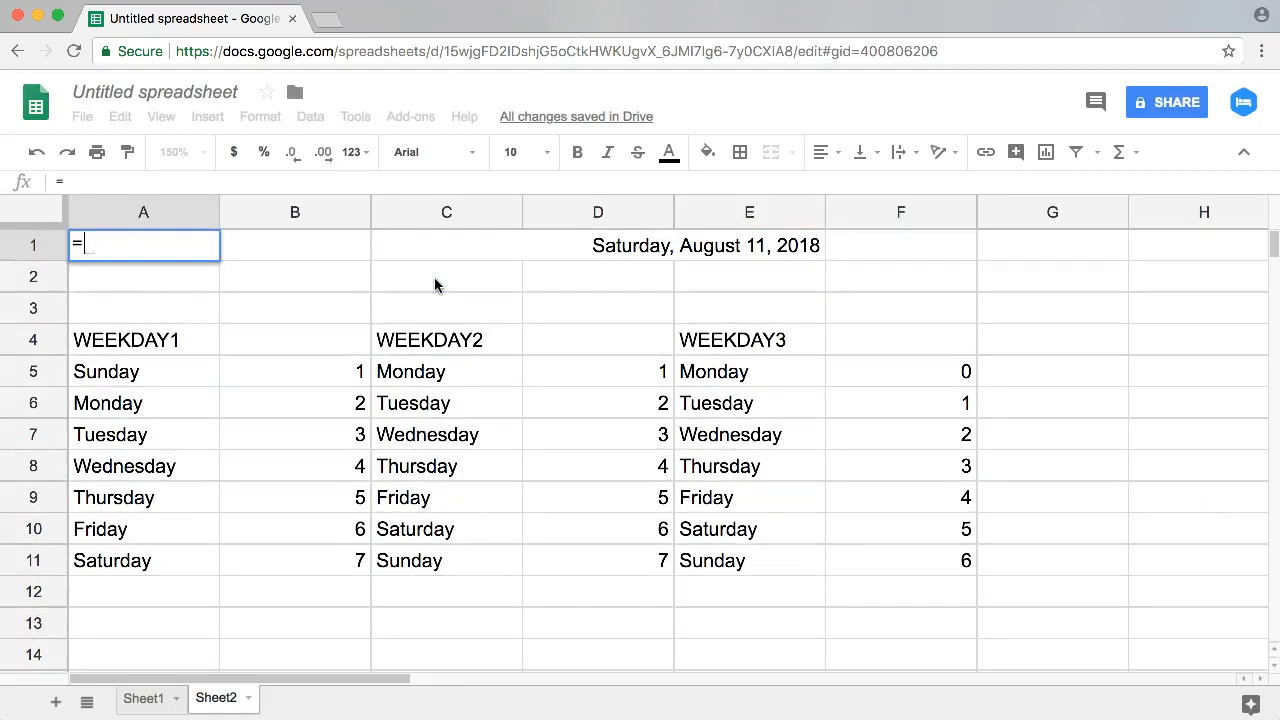
{"action": "type", "text": "WEEKDA"}
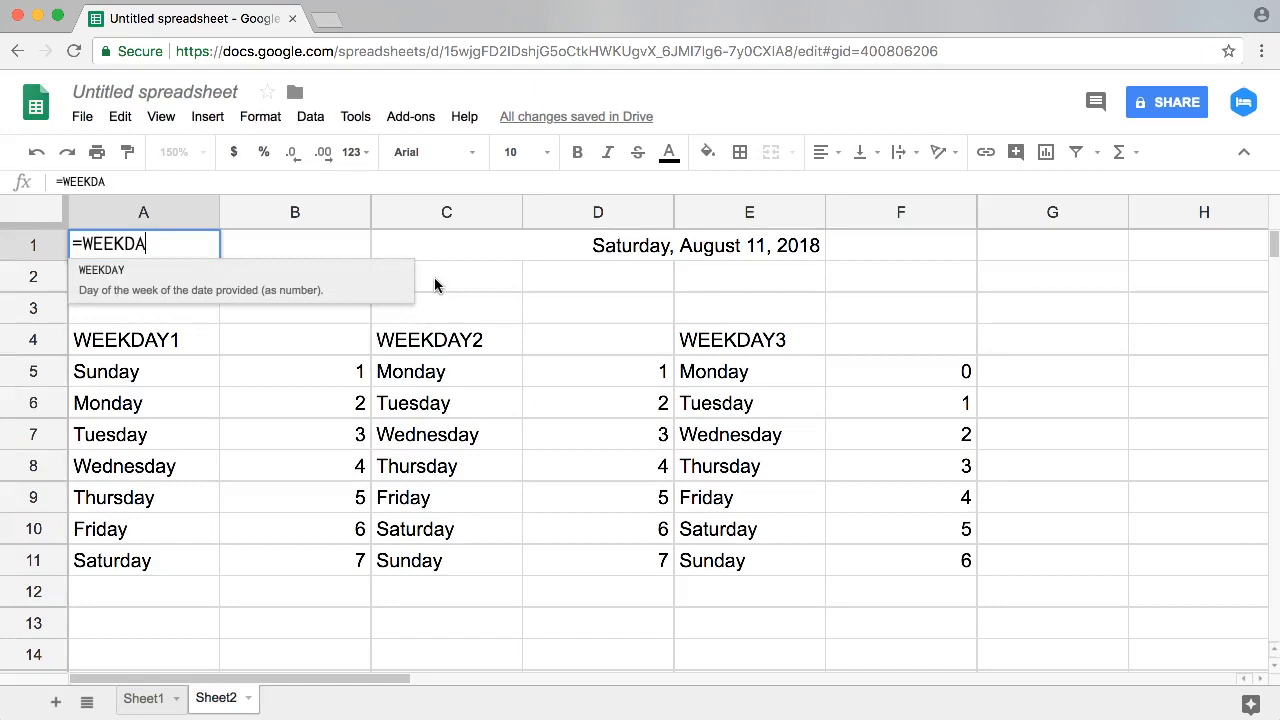
{"action": "type", "text": "Y("}
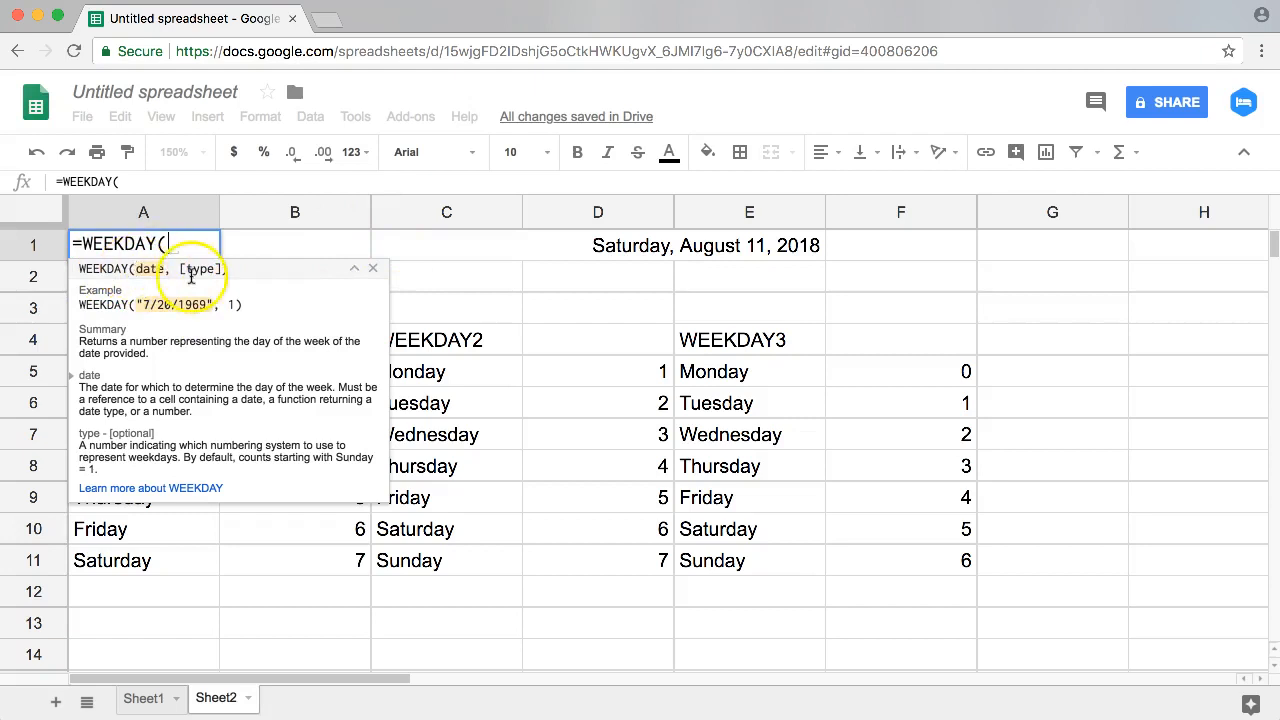
{"action": "left_click", "coordinate": [446, 245]}
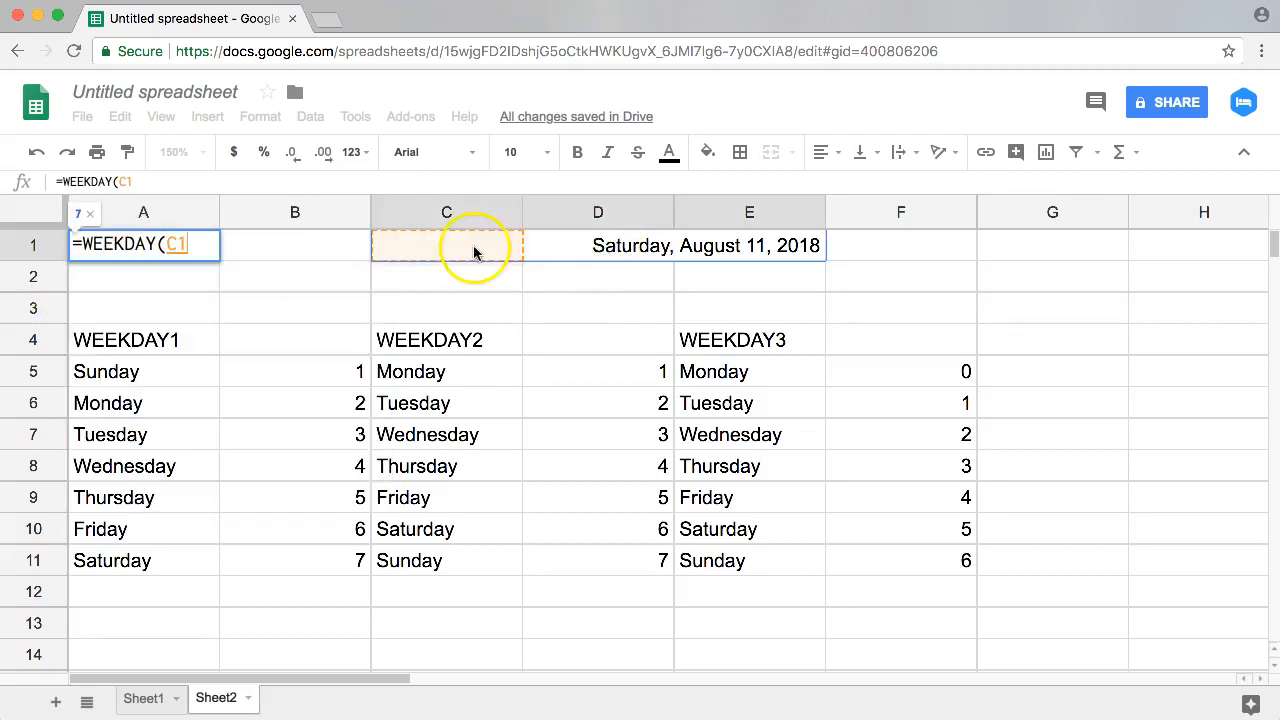
{"action": "mouse_move", "coordinate": [515, 262]}
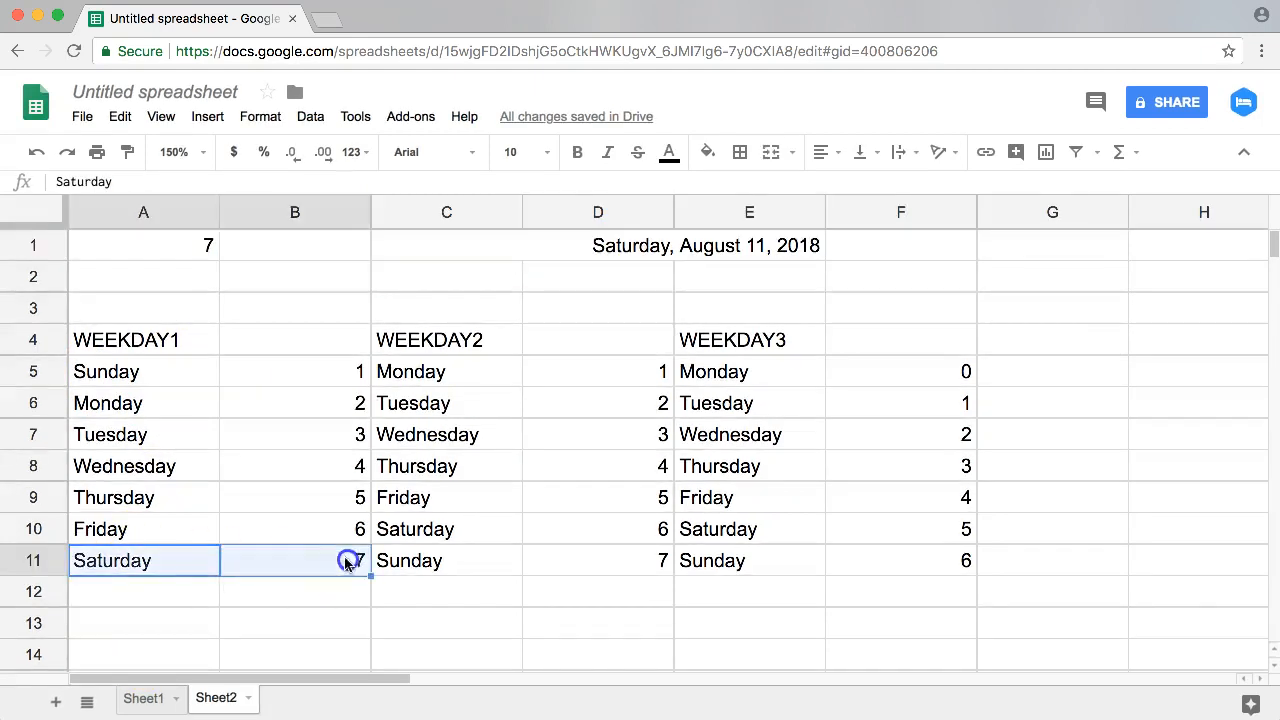
Label the weekday tables 'Default //1', '///2' and '//3' beside their headings.
{"action": "left_click", "coordinate": [294, 339]}
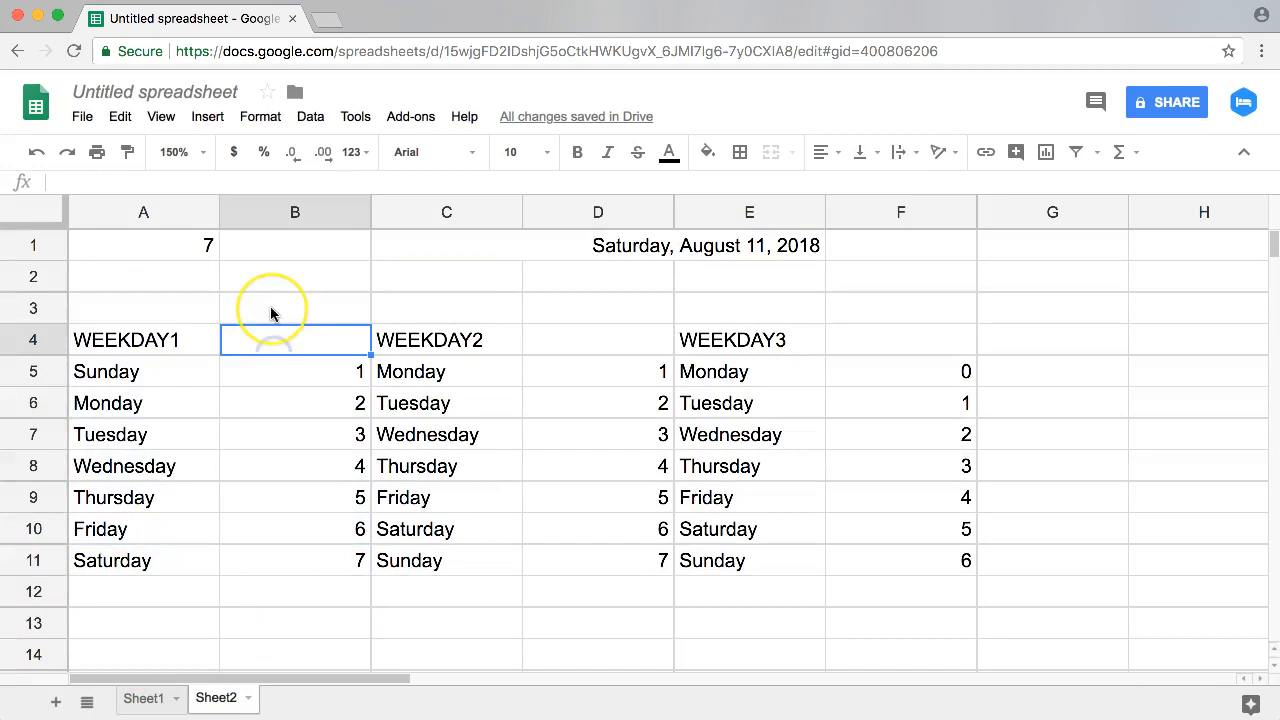
{"action": "type", "text": "Default"}
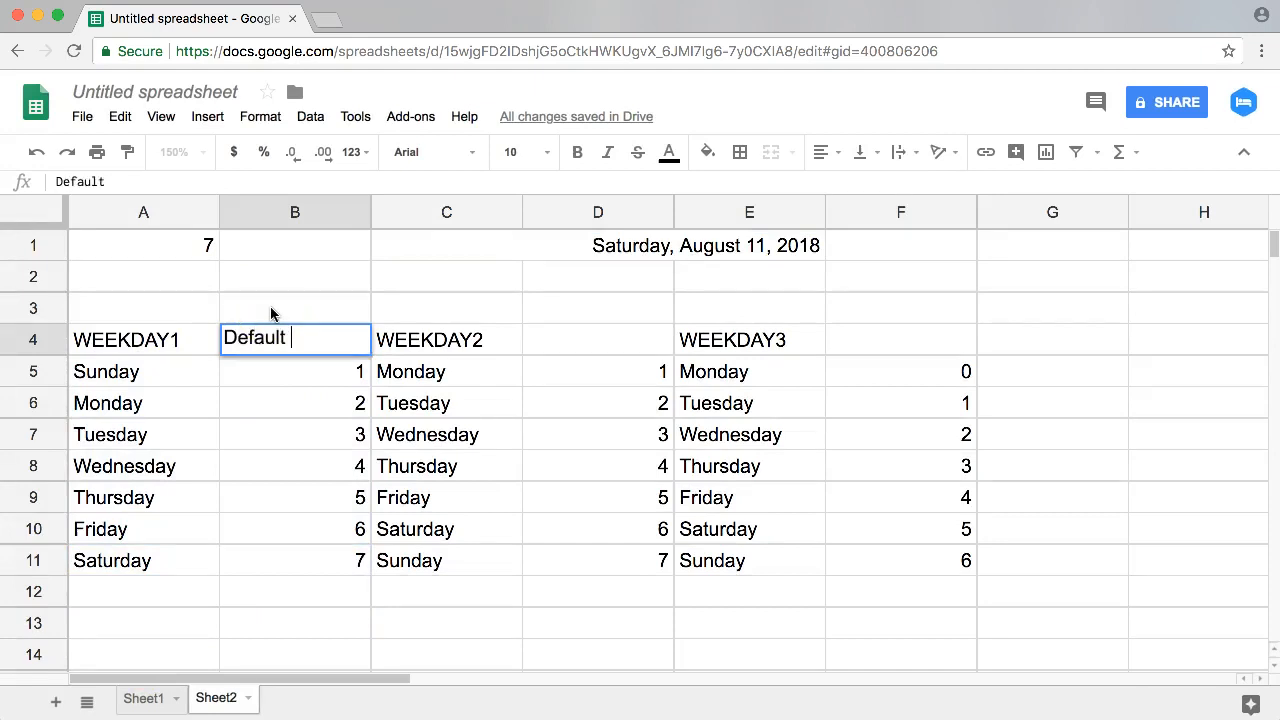
{"action": "type", "text": "//1"}
{"action": "left_click", "coordinate": [598, 339]}
{"action": "type", "text": "///2"}
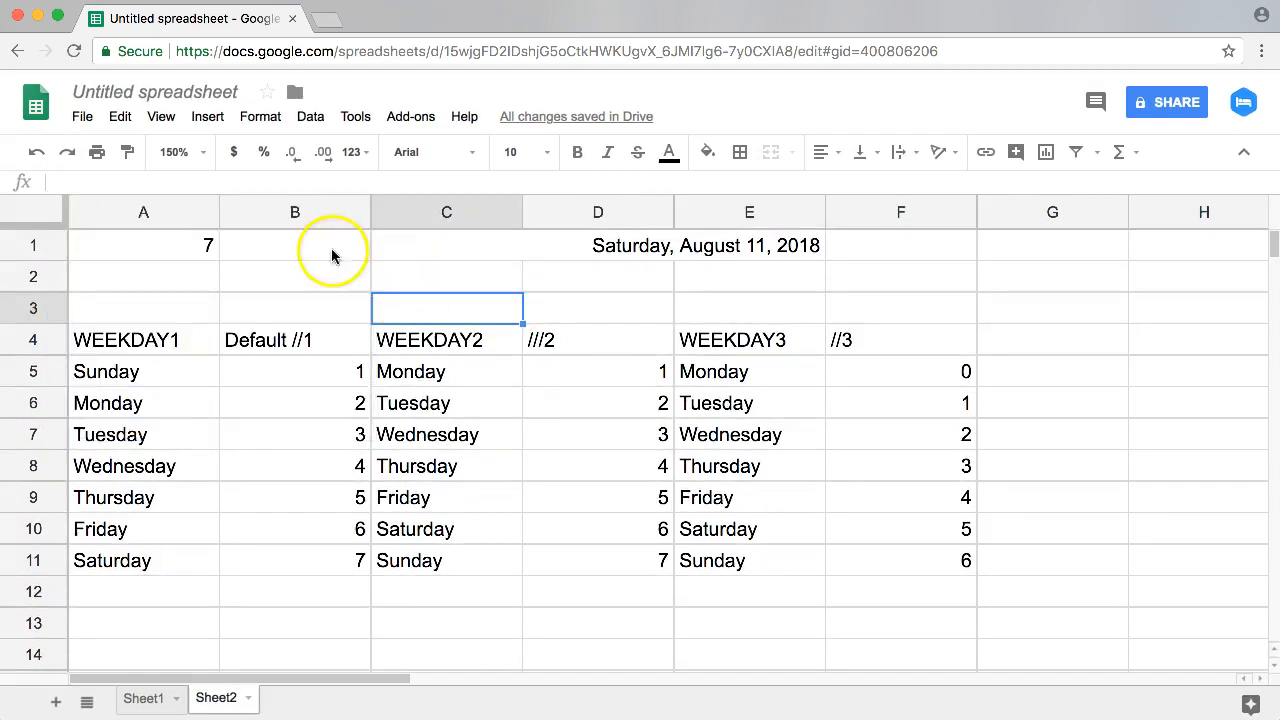
{"action": "left_click", "coordinate": [143, 371]}
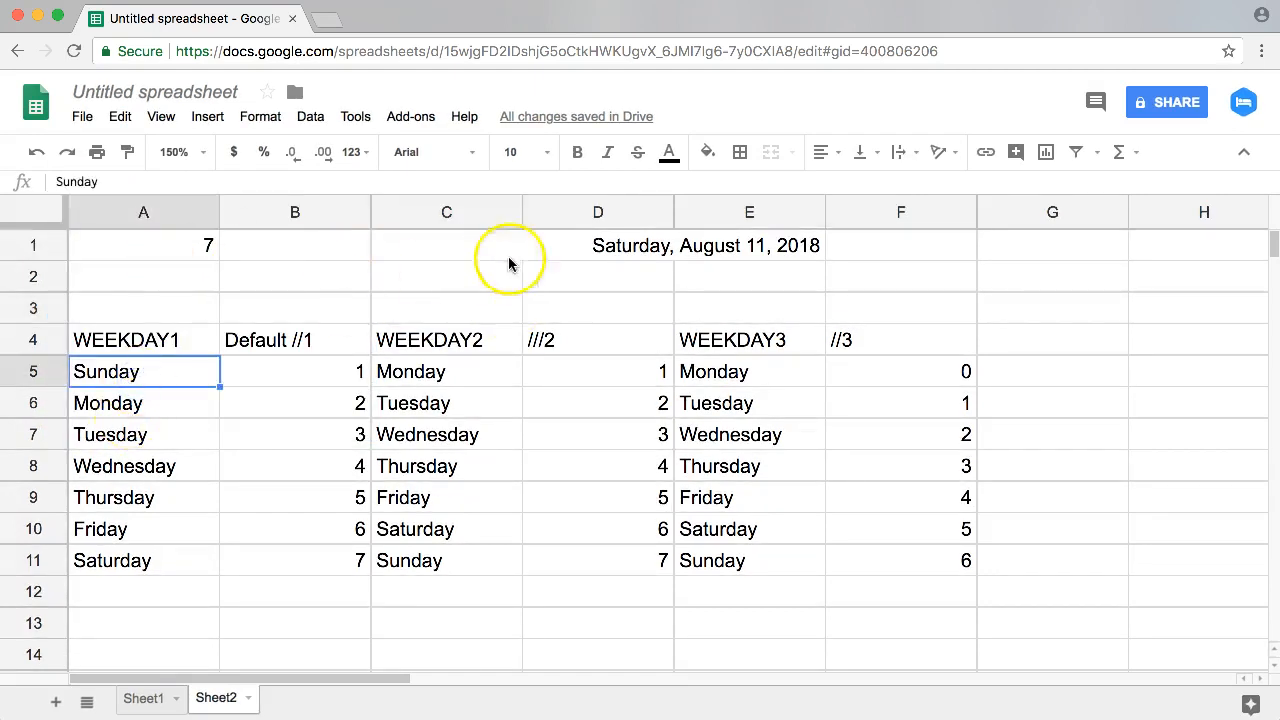
Change A1 to =WEEKDAY(C1,2) and match its 7 to Sunday in WEEKDAY2.
{"action": "left_click", "coordinate": [597, 245]}
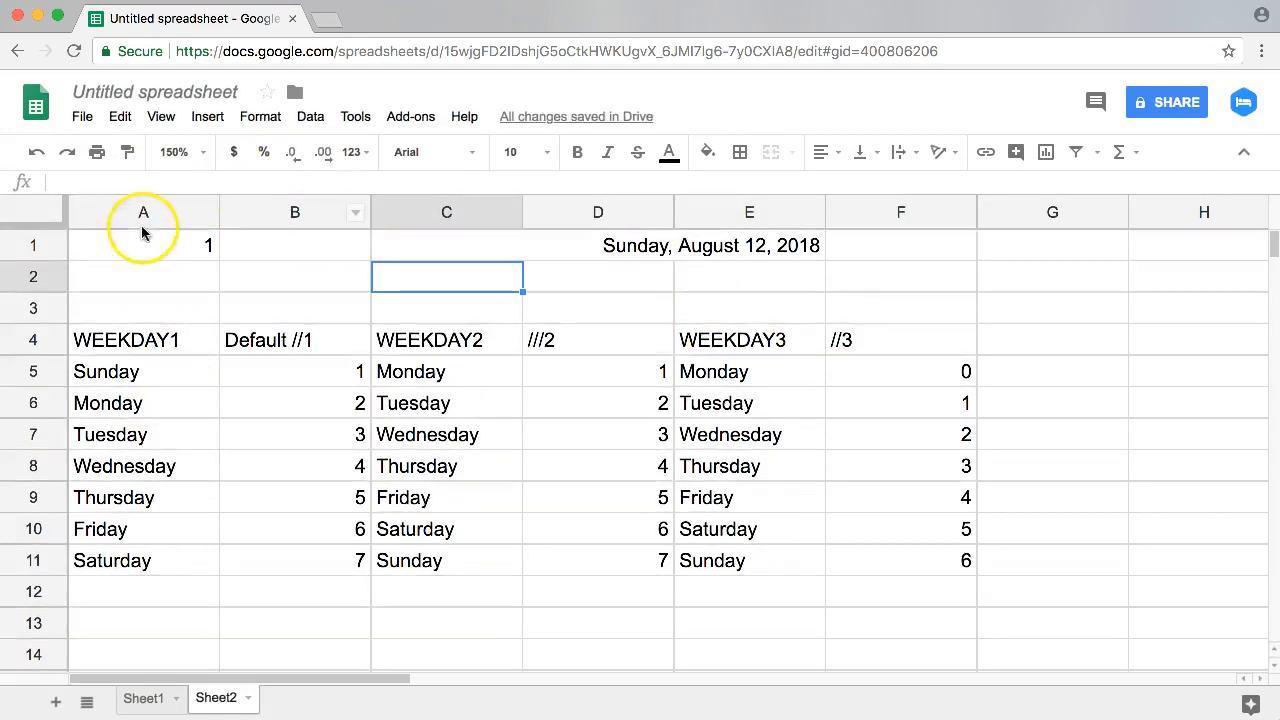
{"action": "left_click", "coordinate": [143, 245]}
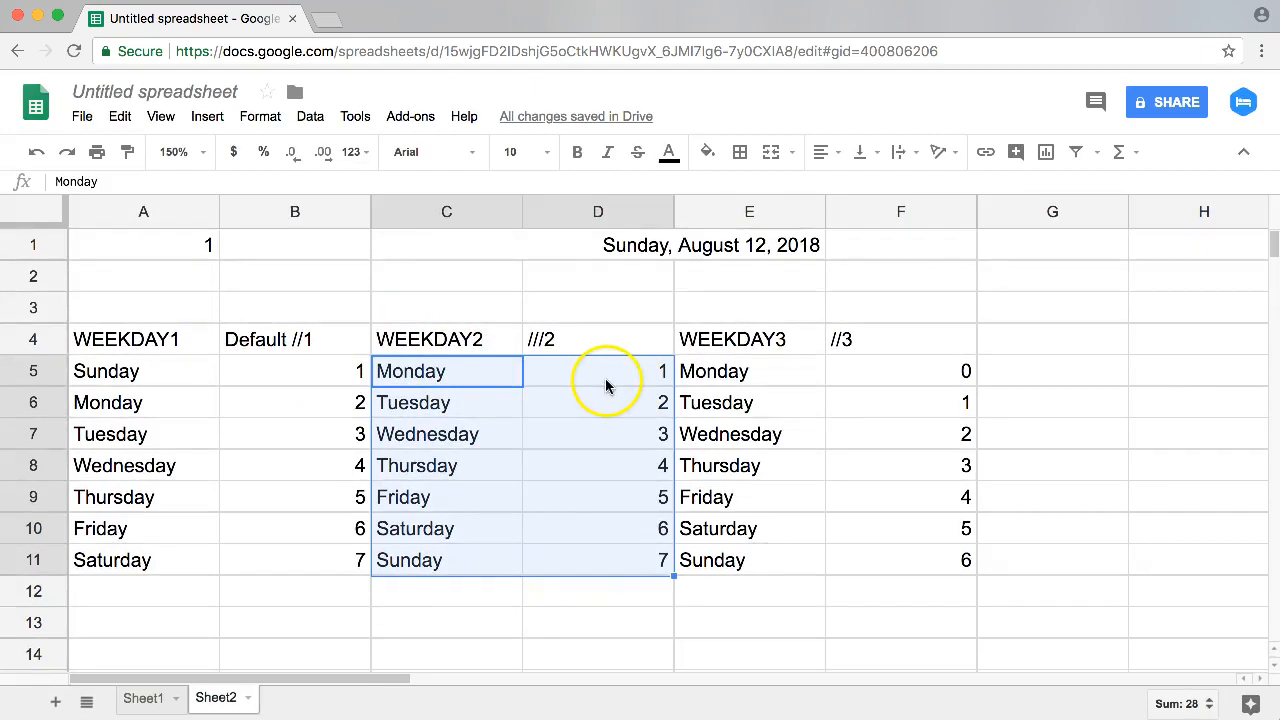
{"action": "left_click", "coordinate": [598, 560]}
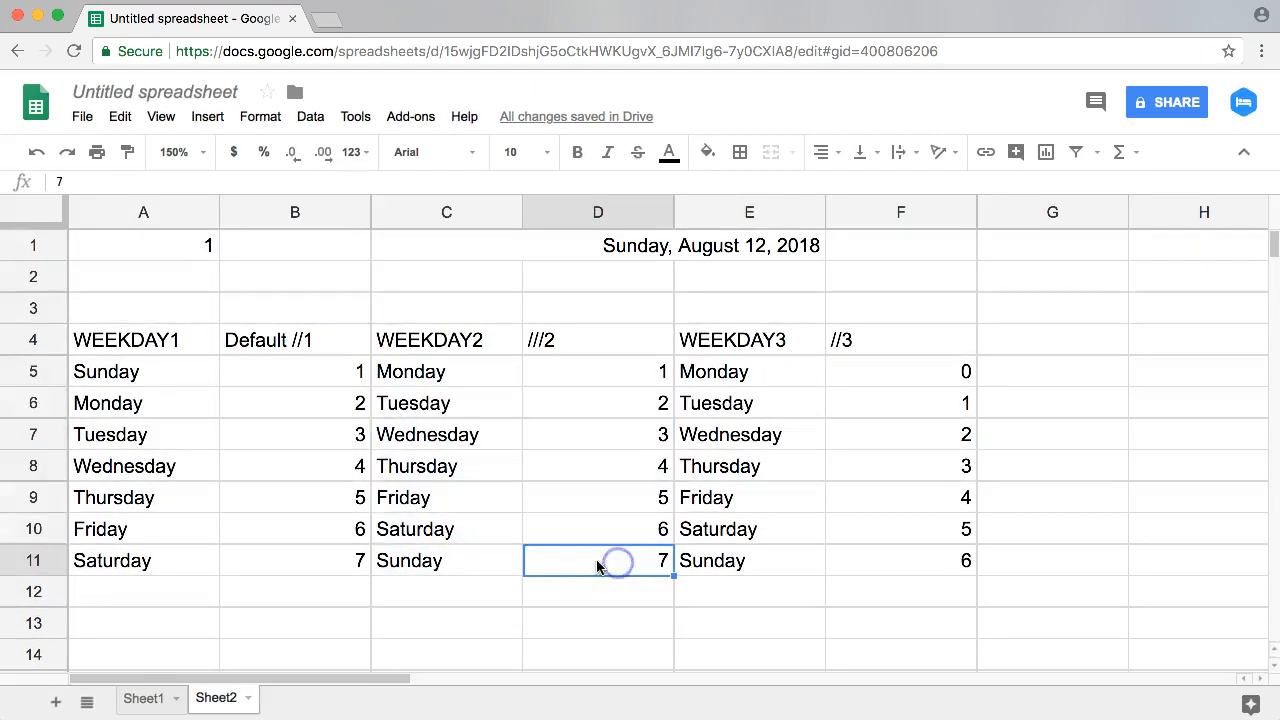
{"action": "left_click", "coordinate": [143, 246]}
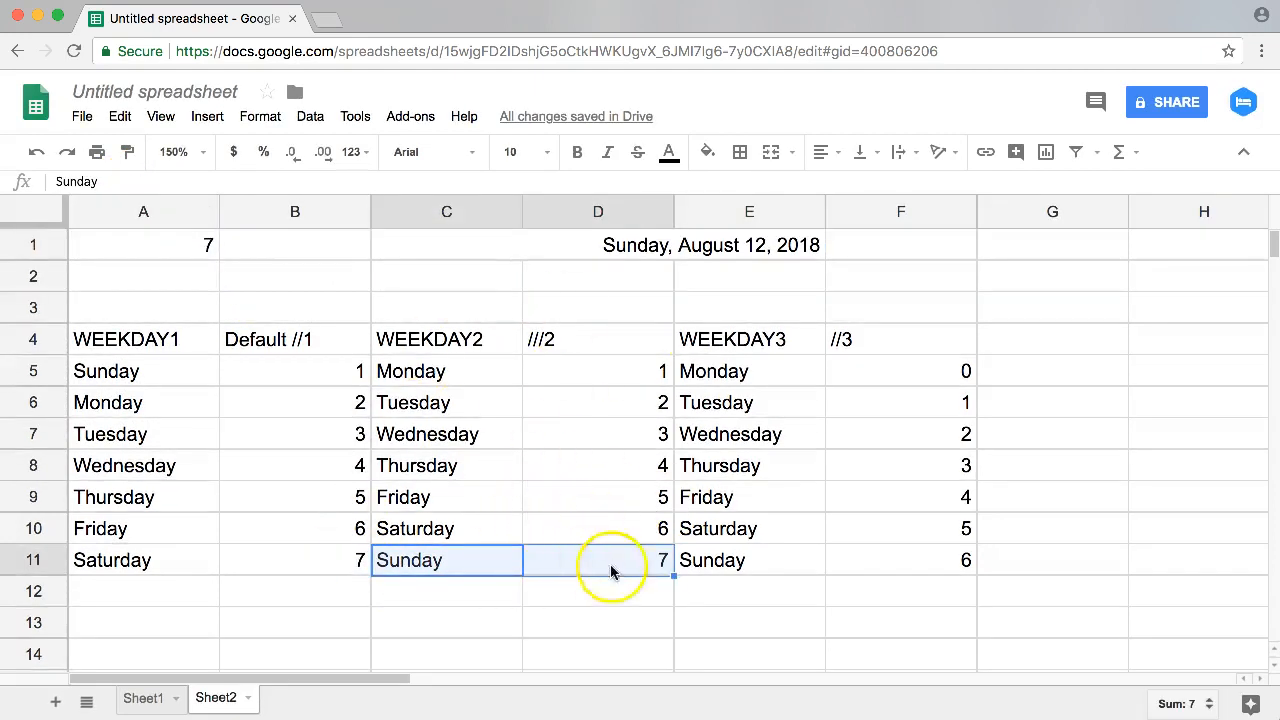
Change the A1 formula to =WEEKDAY(C1,3), returning 6 for Sunday.
{"action": "left_click", "coordinate": [143, 245]}
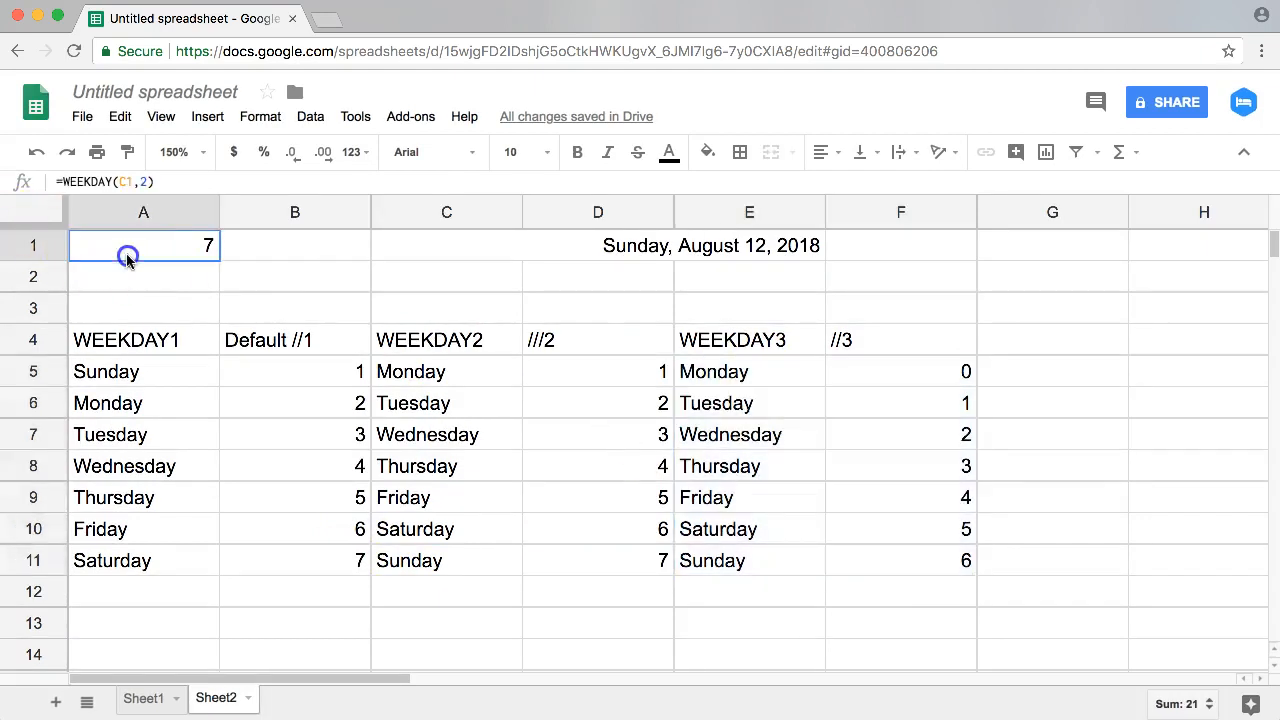
{"action": "type", "text": "3"}
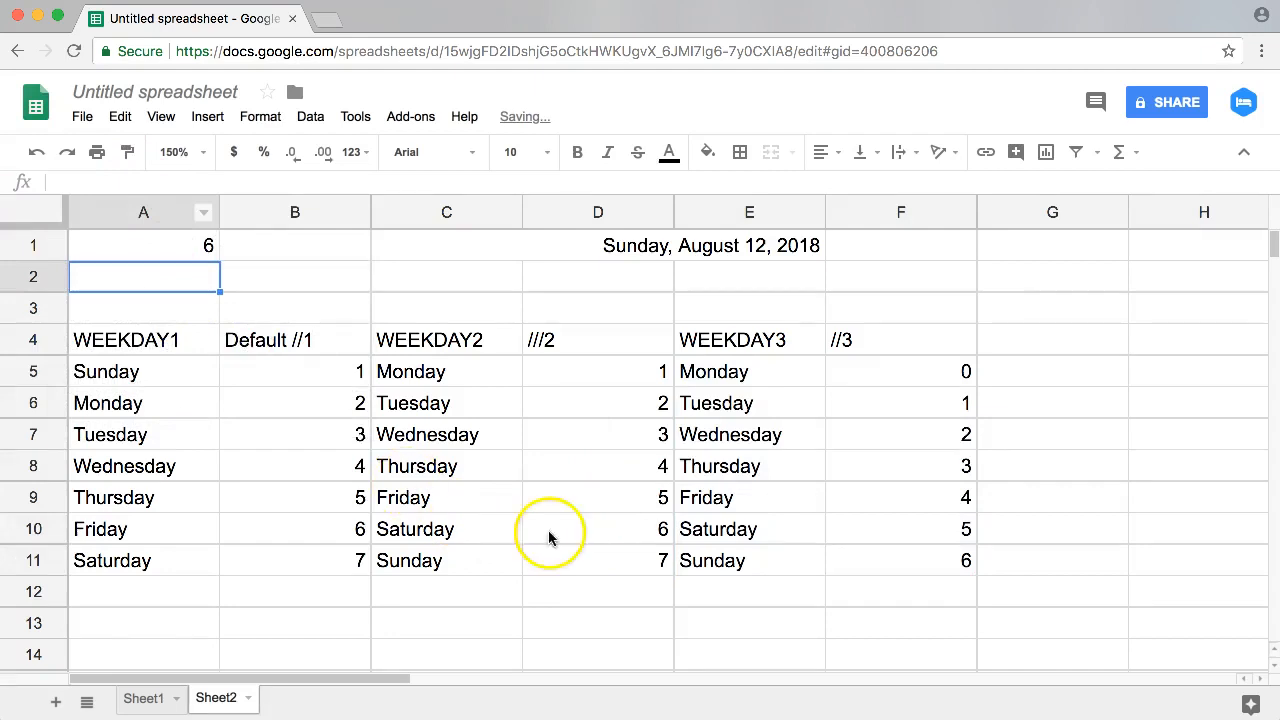
{"action": "left_click", "coordinate": [749, 371]}
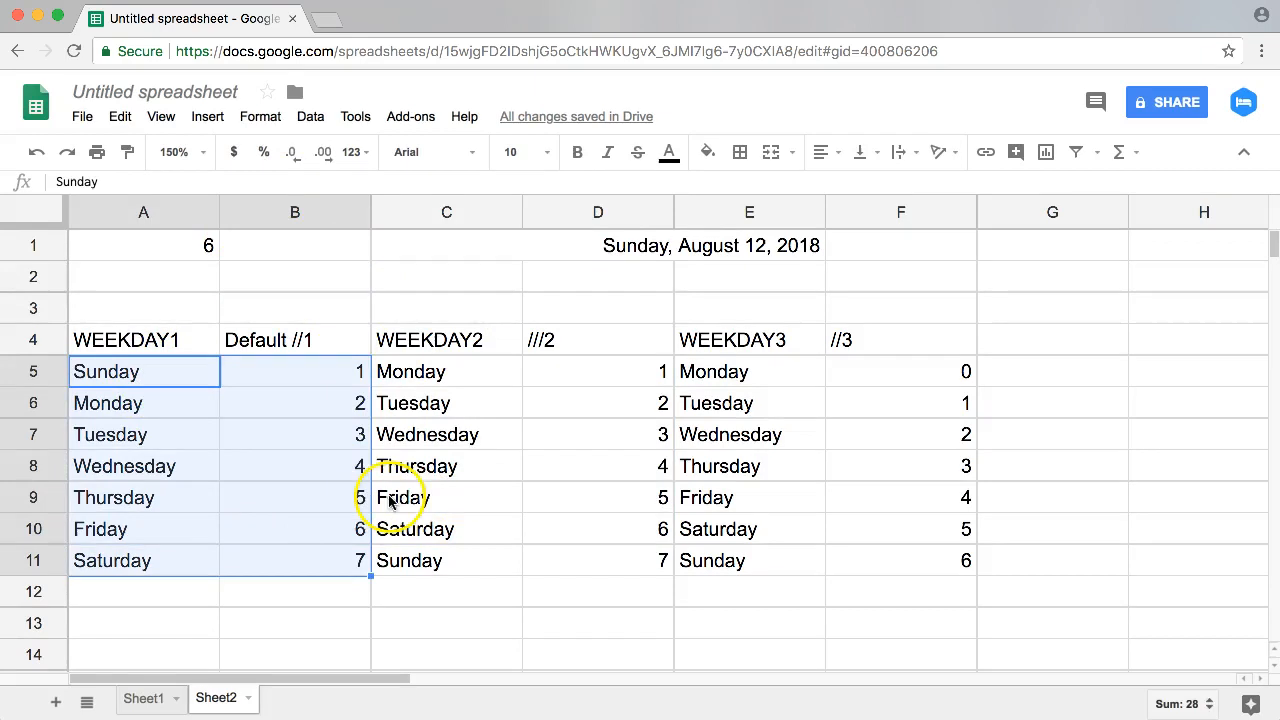
{"action": "left_click", "coordinate": [143, 245]}
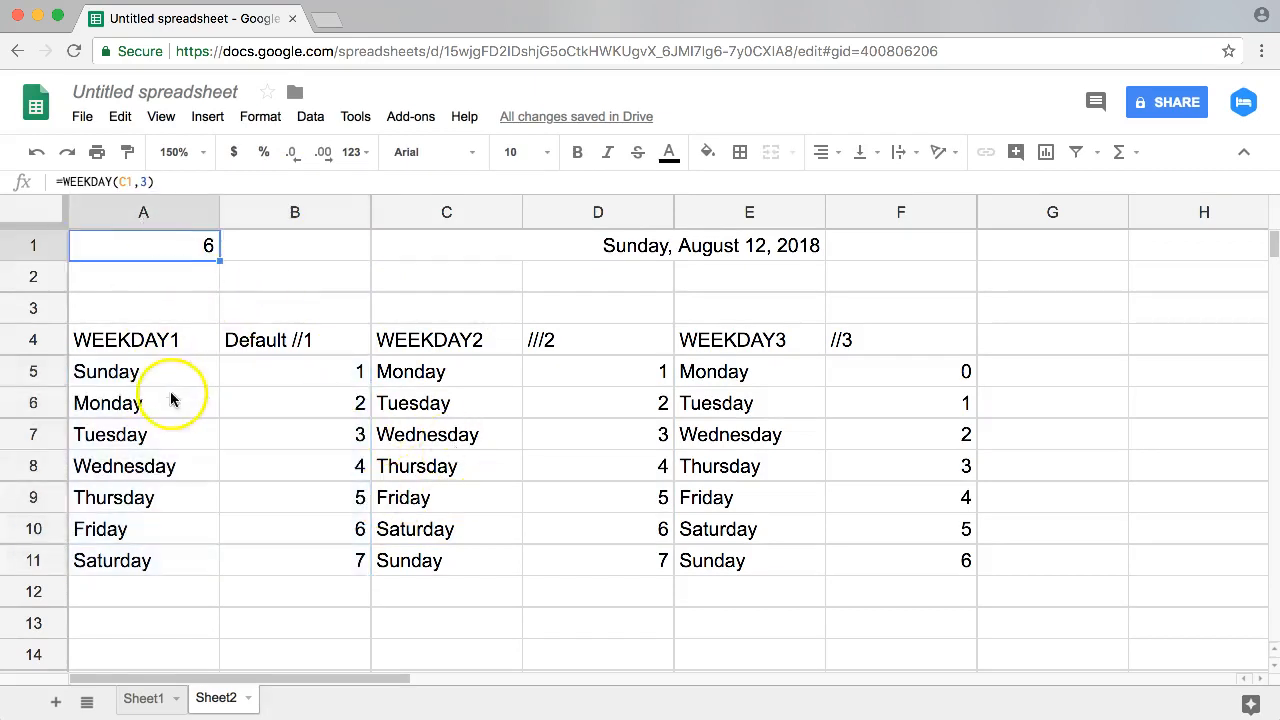
{"action": "left_click", "coordinate": [143, 371]}
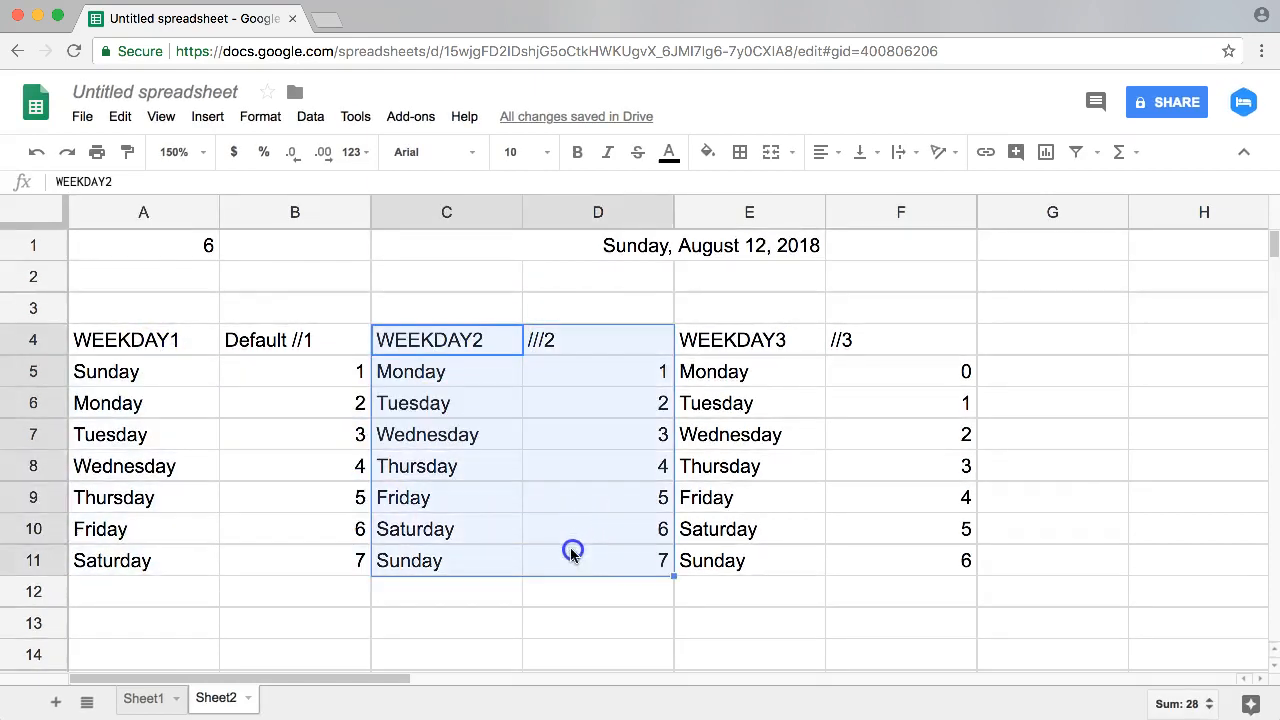
{"action": "left_click", "coordinate": [446, 371]}
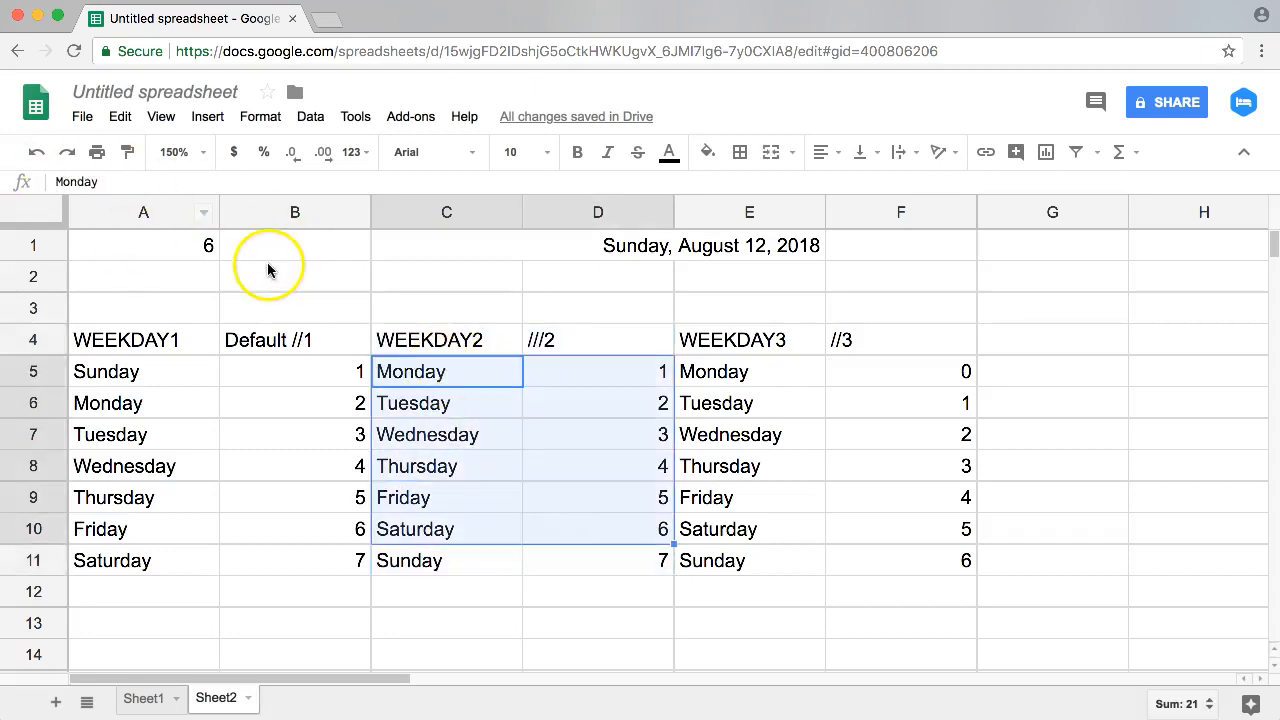
{"action": "mouse_move", "coordinate": [250, 270]}
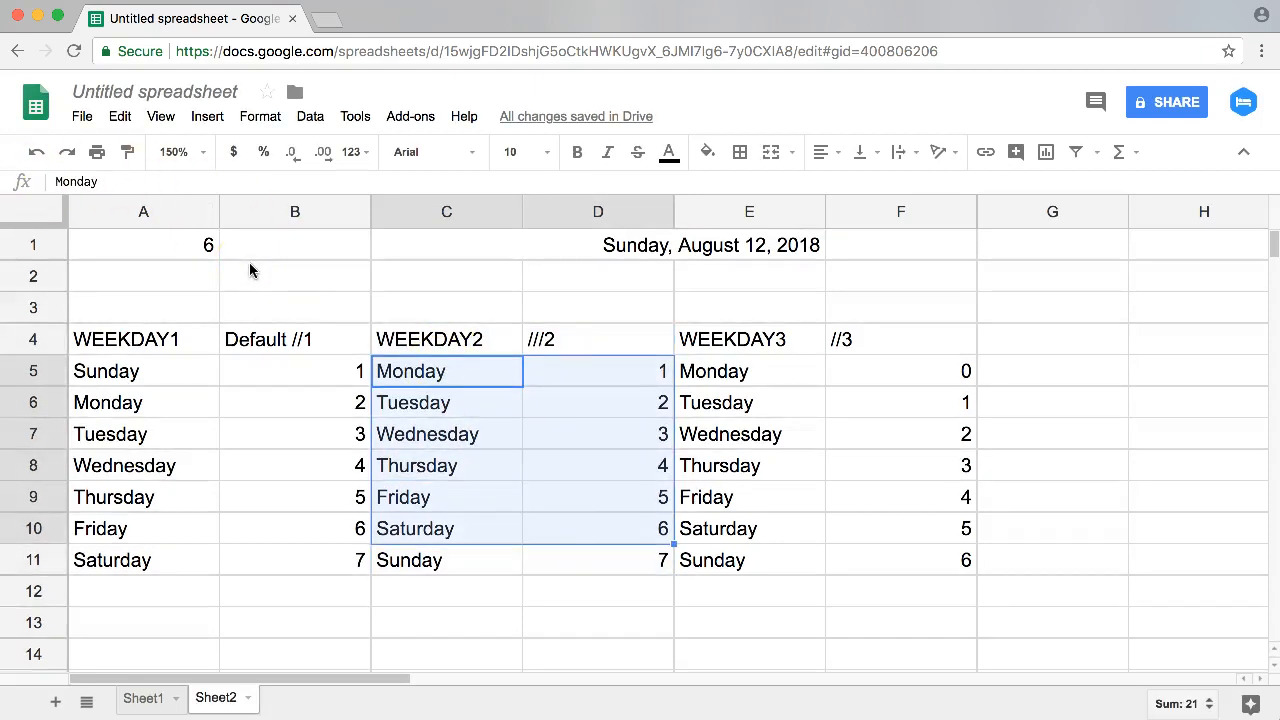
{"action": "left_click", "coordinate": [143, 245]}
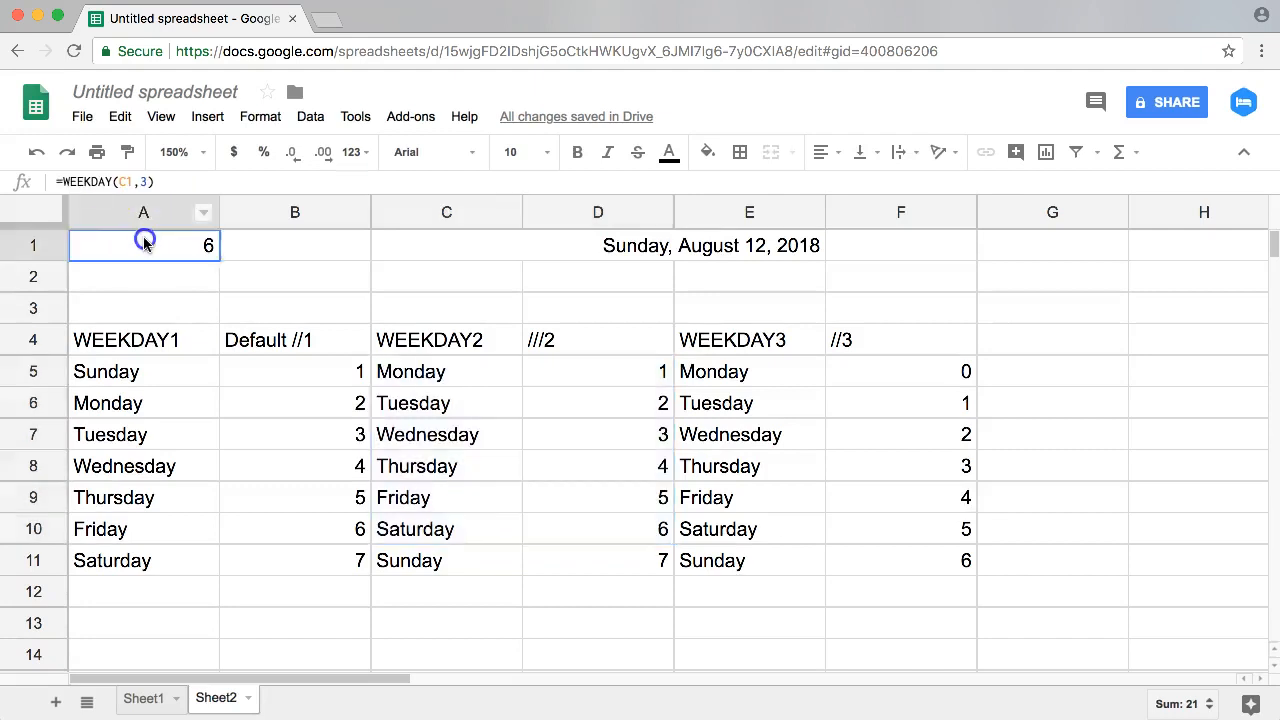
{"action": "mouse_move", "coordinate": [468, 322]}
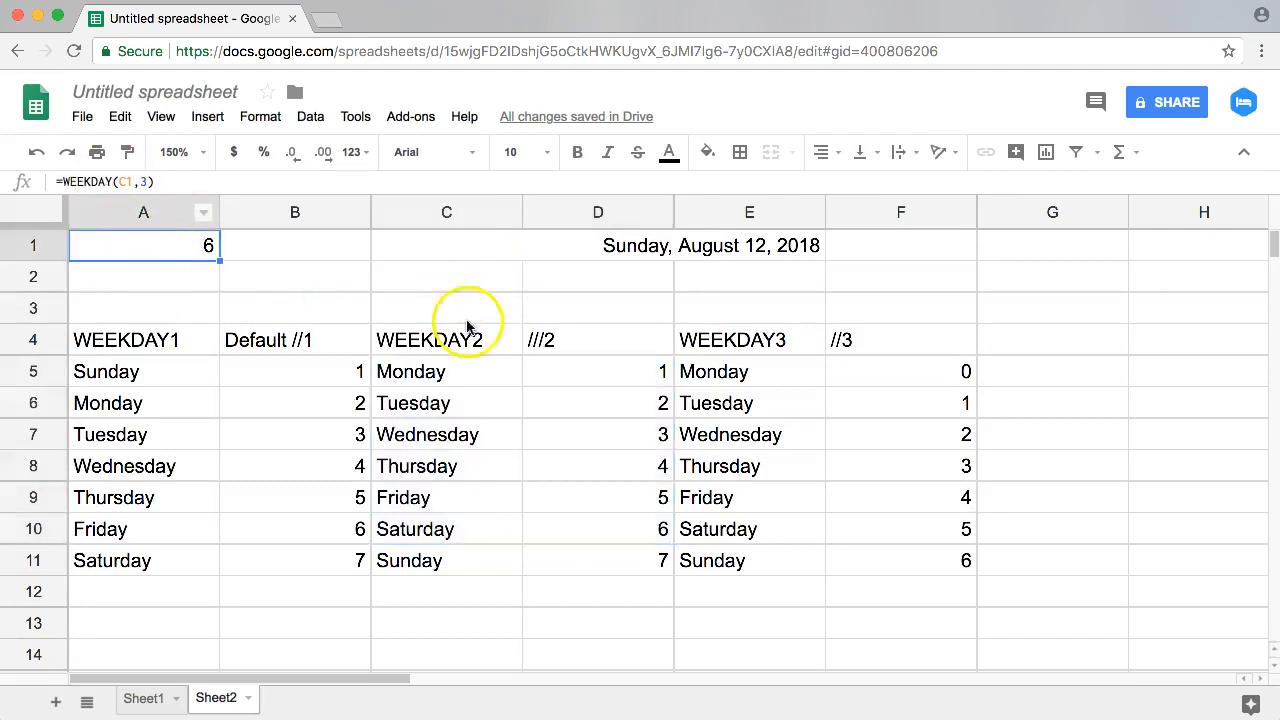